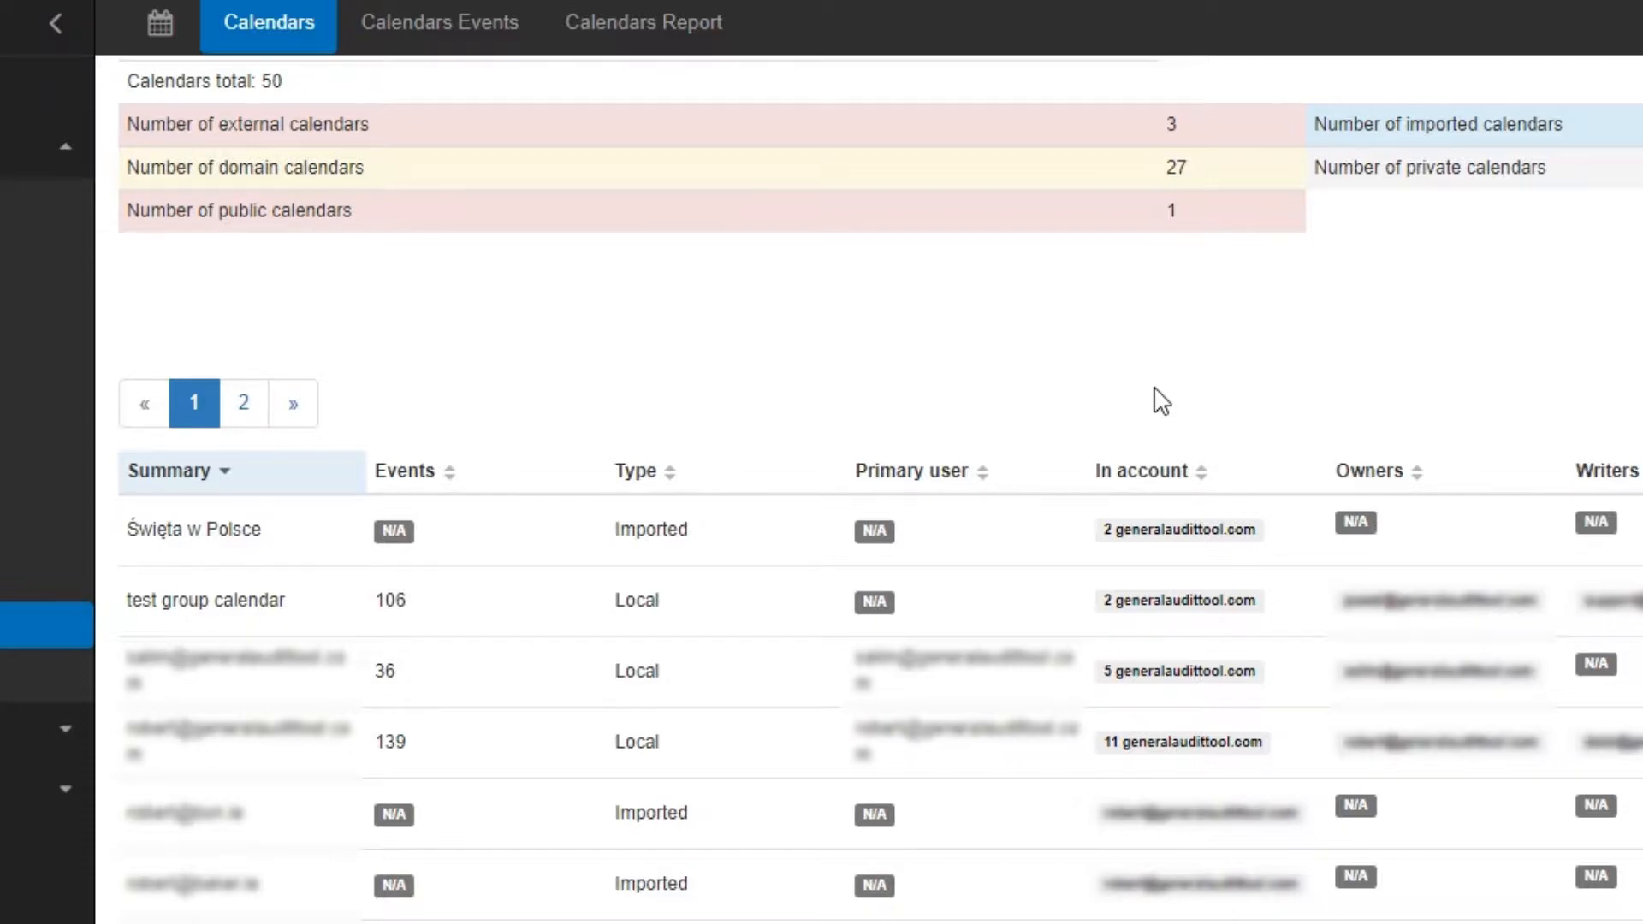
# - Scroll the Calendars list right to reveal the owners, writers and readers columns
pyautogui.hscroll(3)
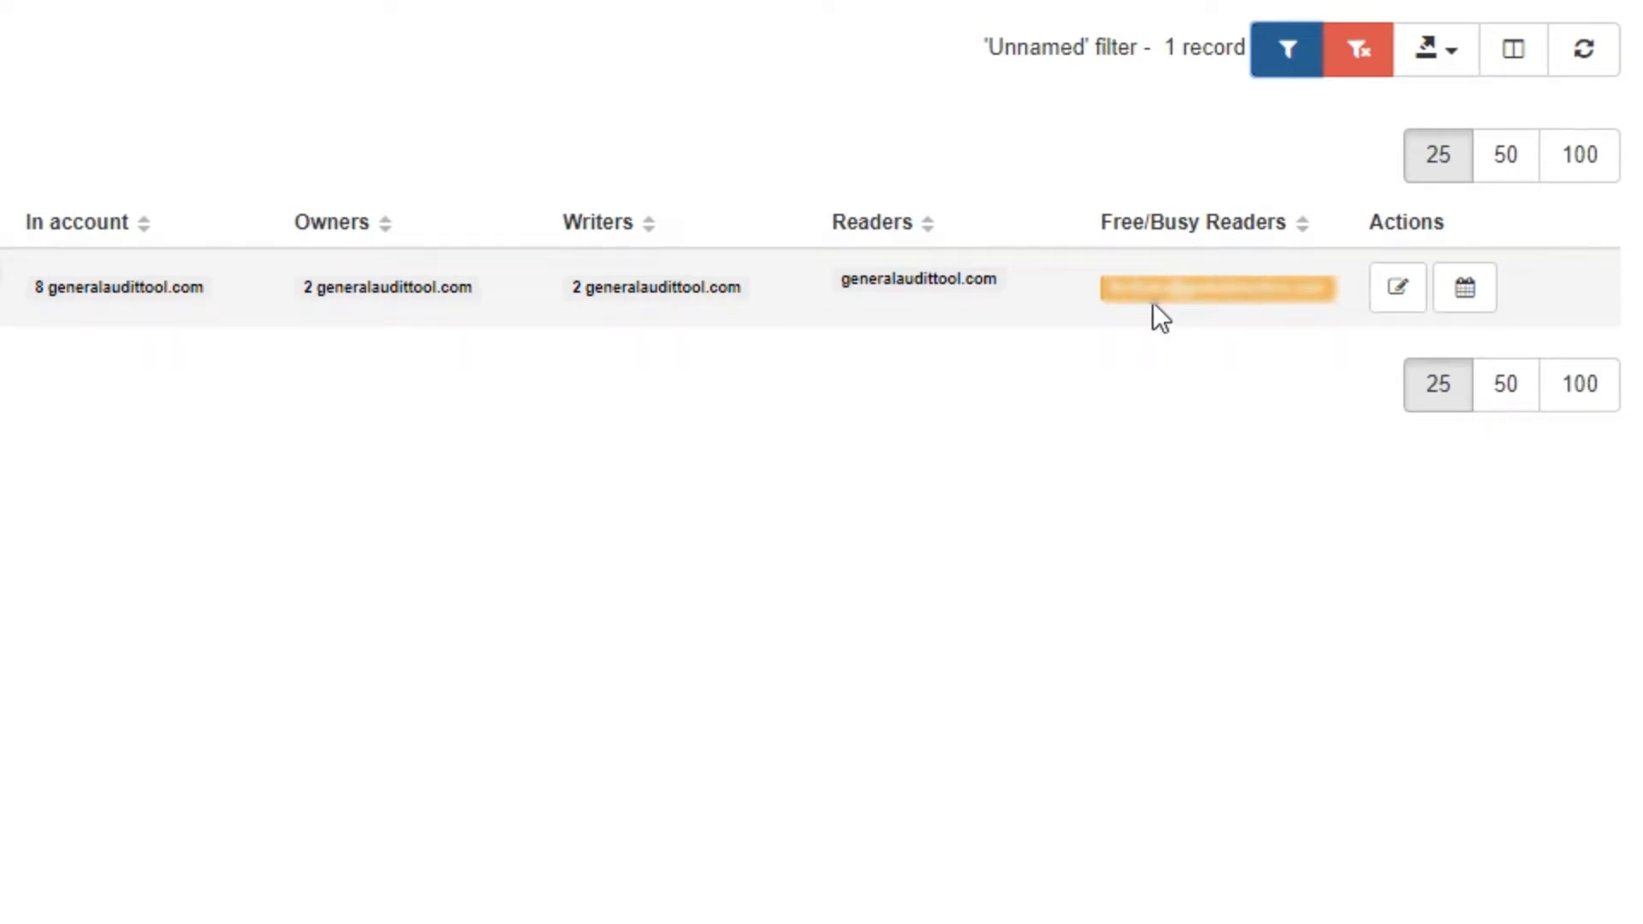
pyautogui.moveTo(1201, 341)
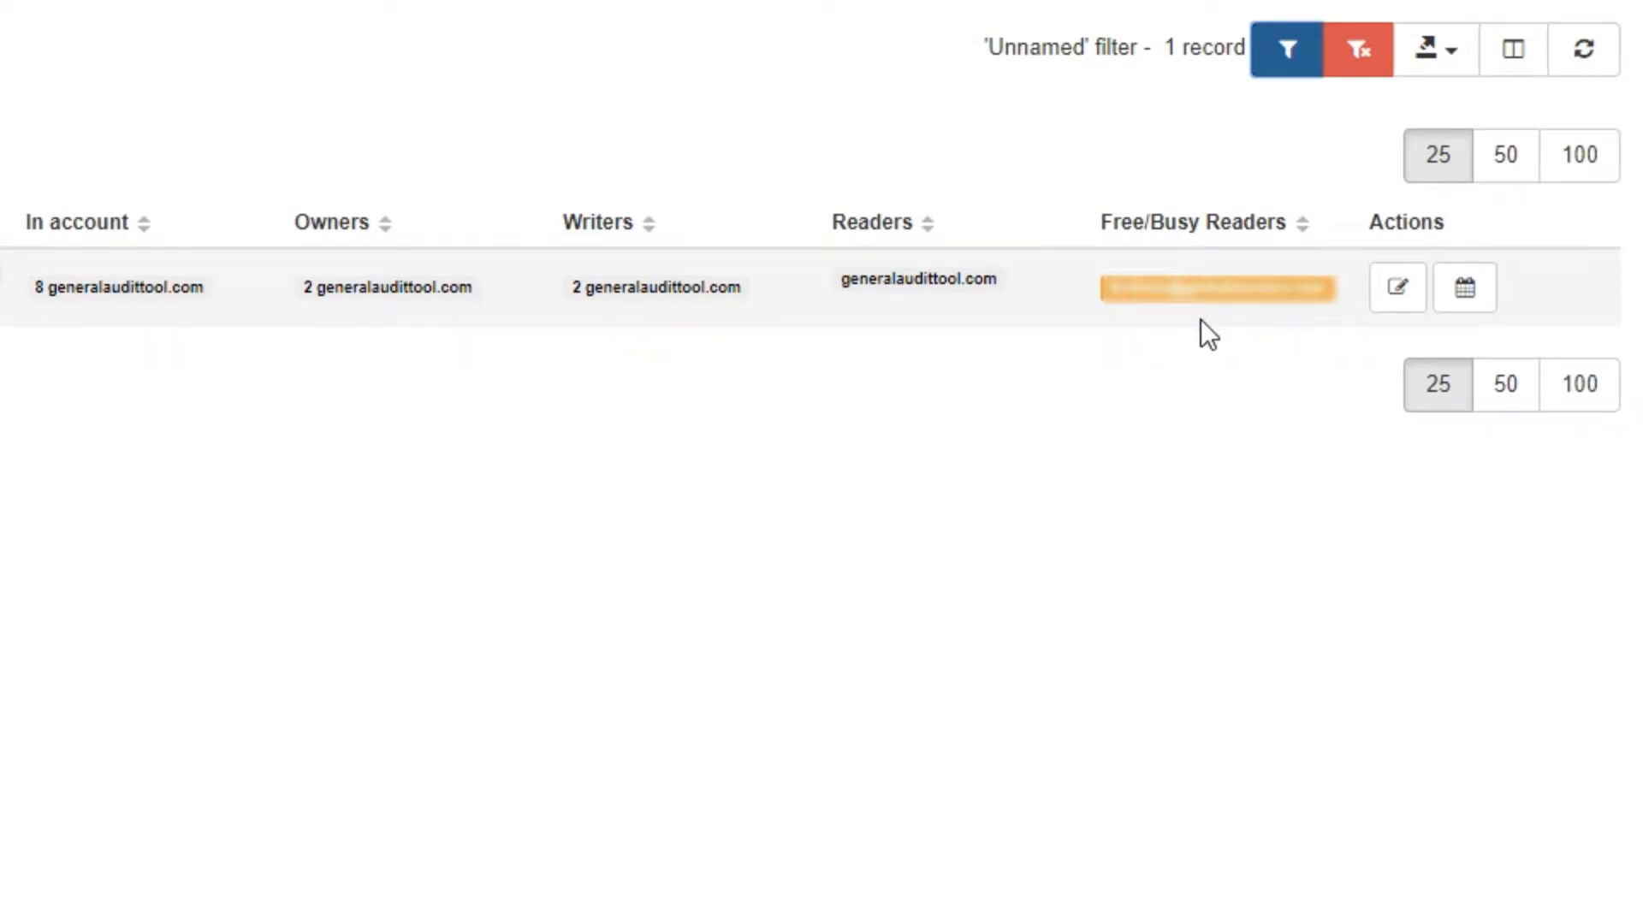
pyautogui.moveTo(1396, 288)
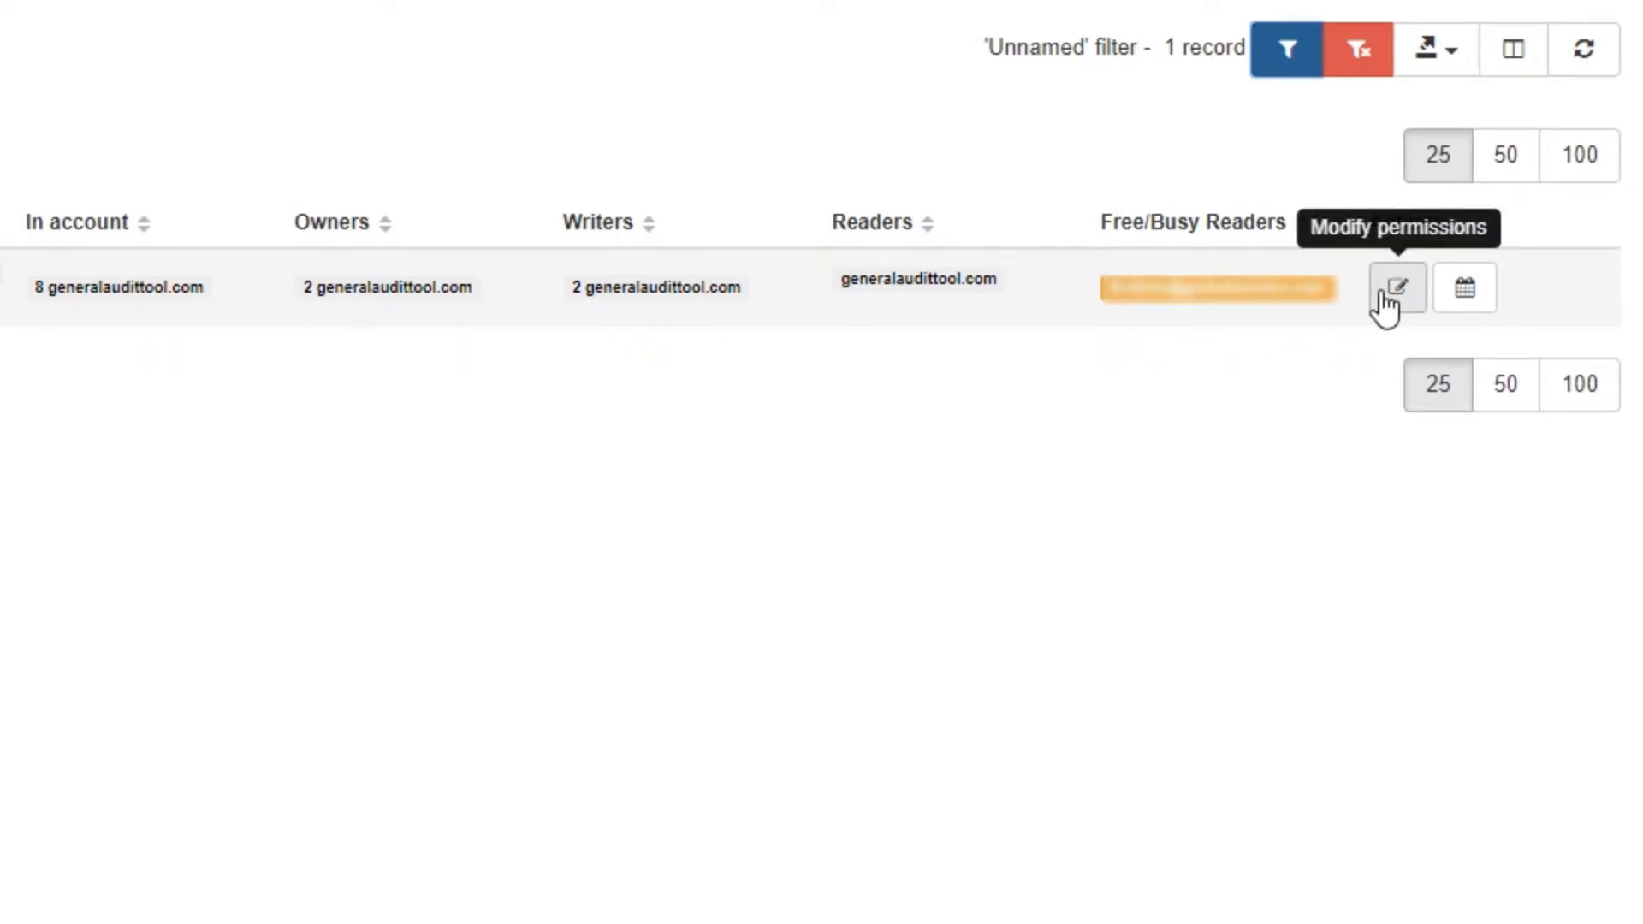
# - Open the calendar's sharing permissions and remove its only free/busy reader
pyautogui.click(1396, 287)
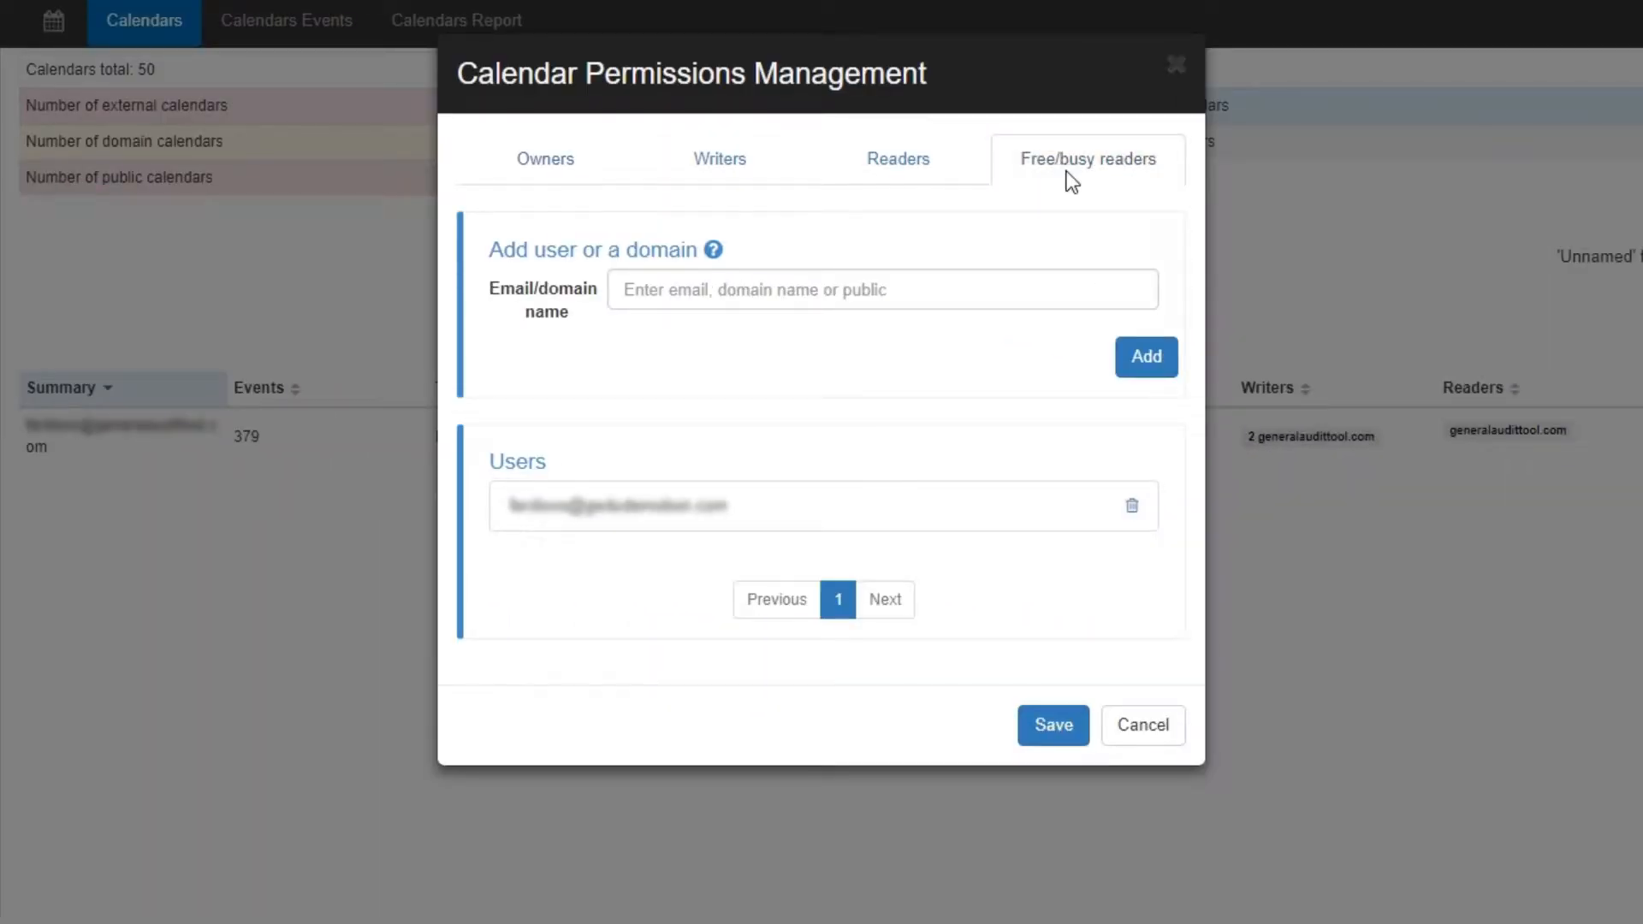
pyautogui.click(1131, 505)
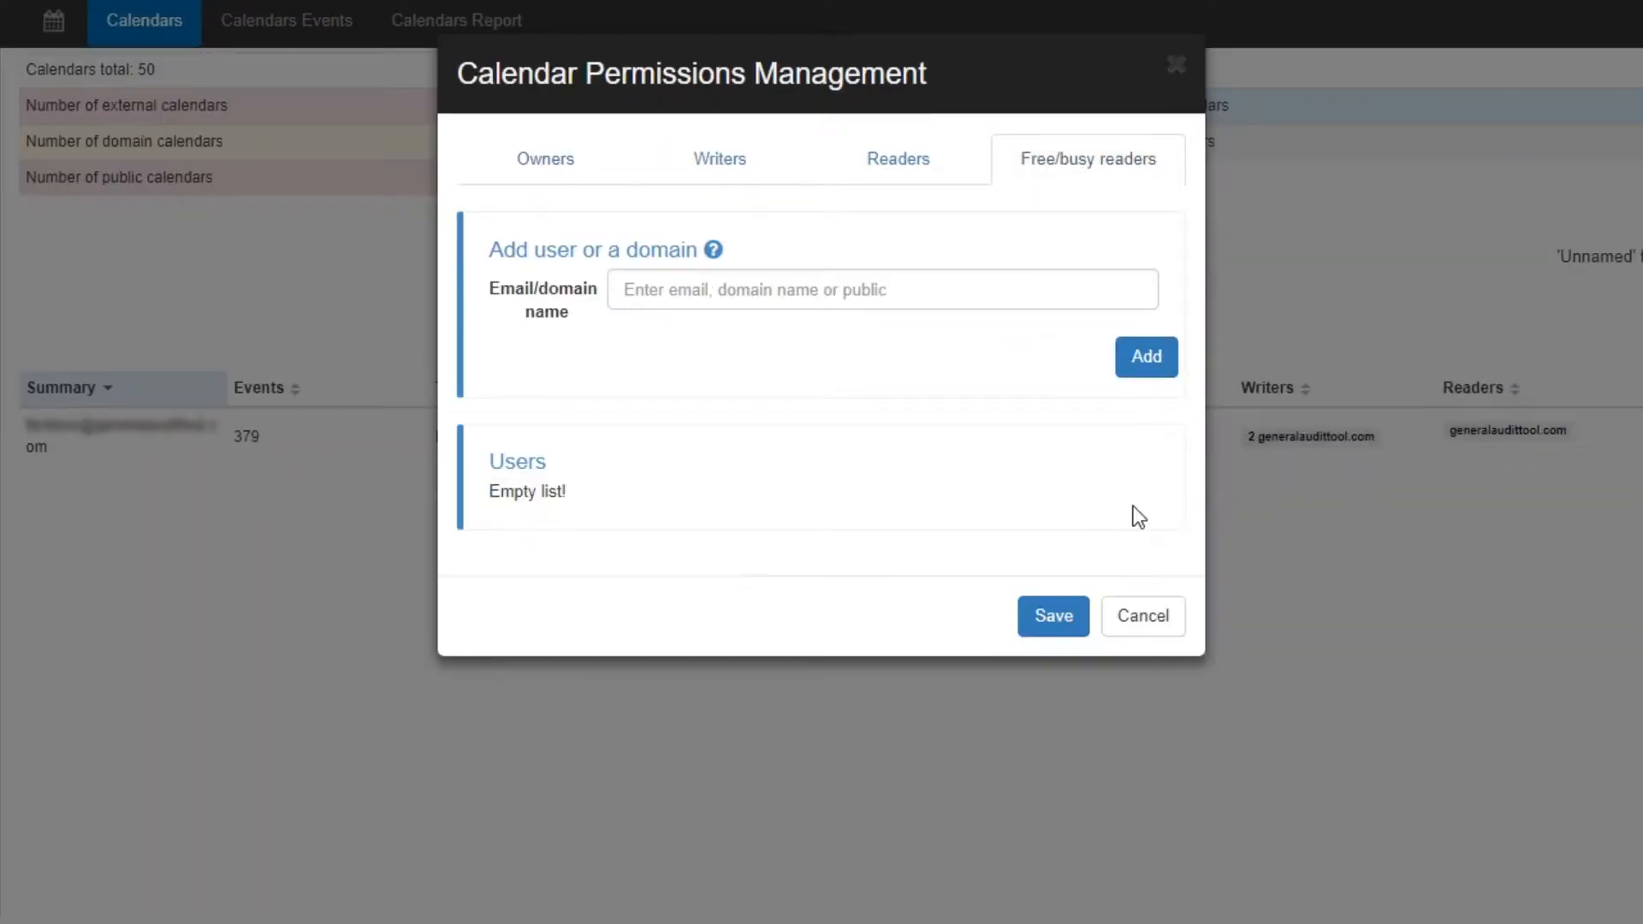
pyautogui.moveTo(1119, 539)
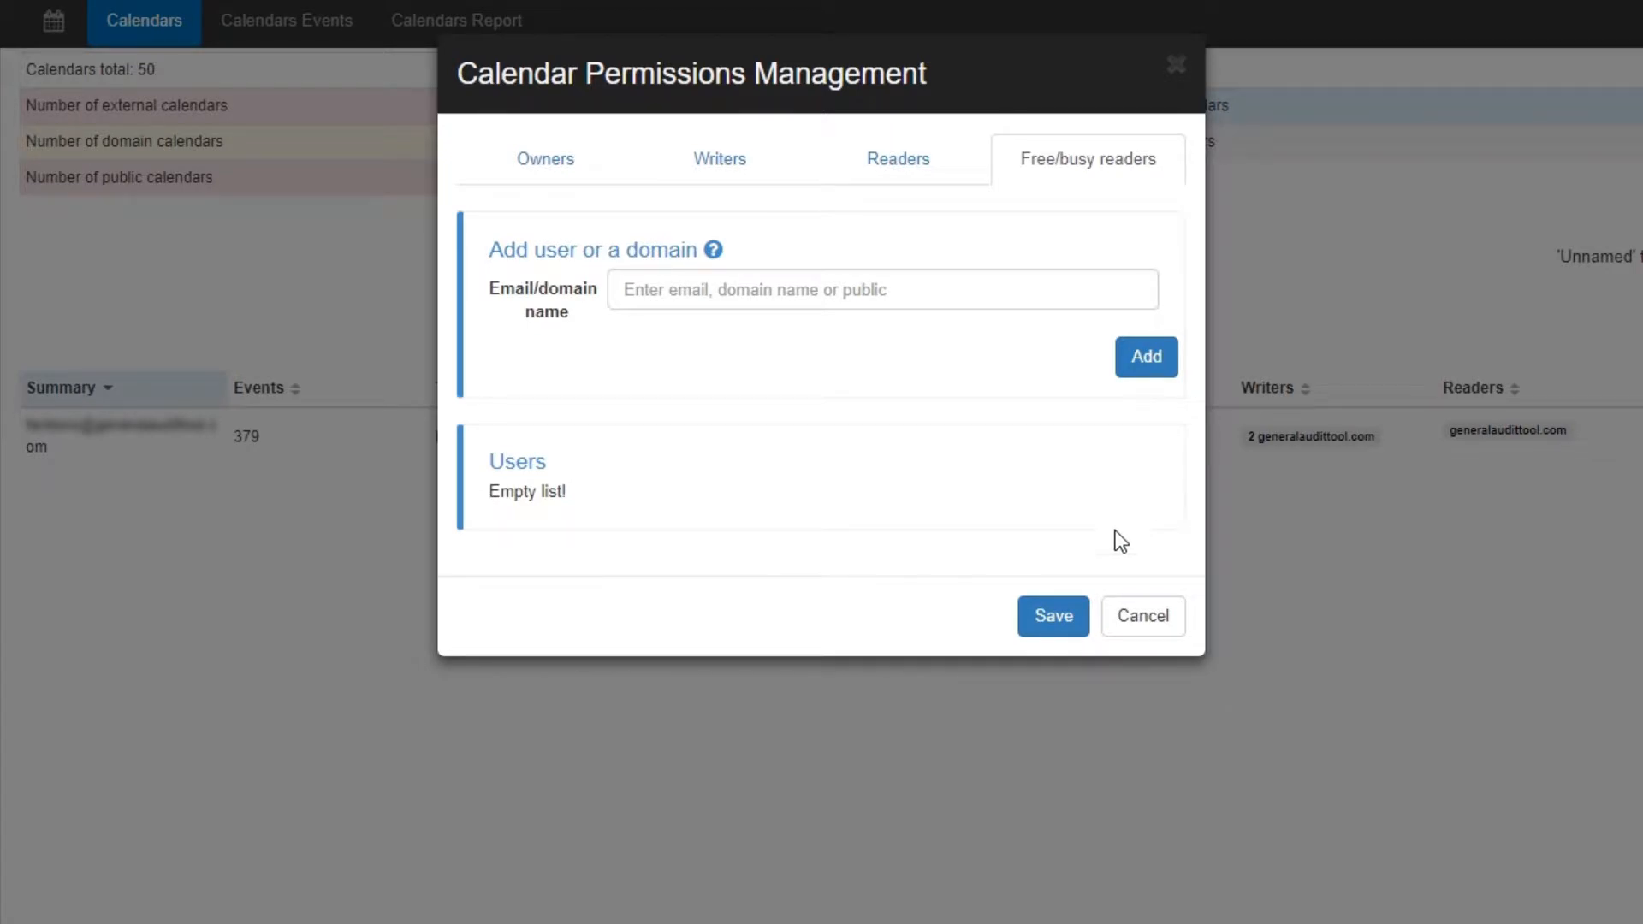
pyautogui.moveTo(1061, 643)
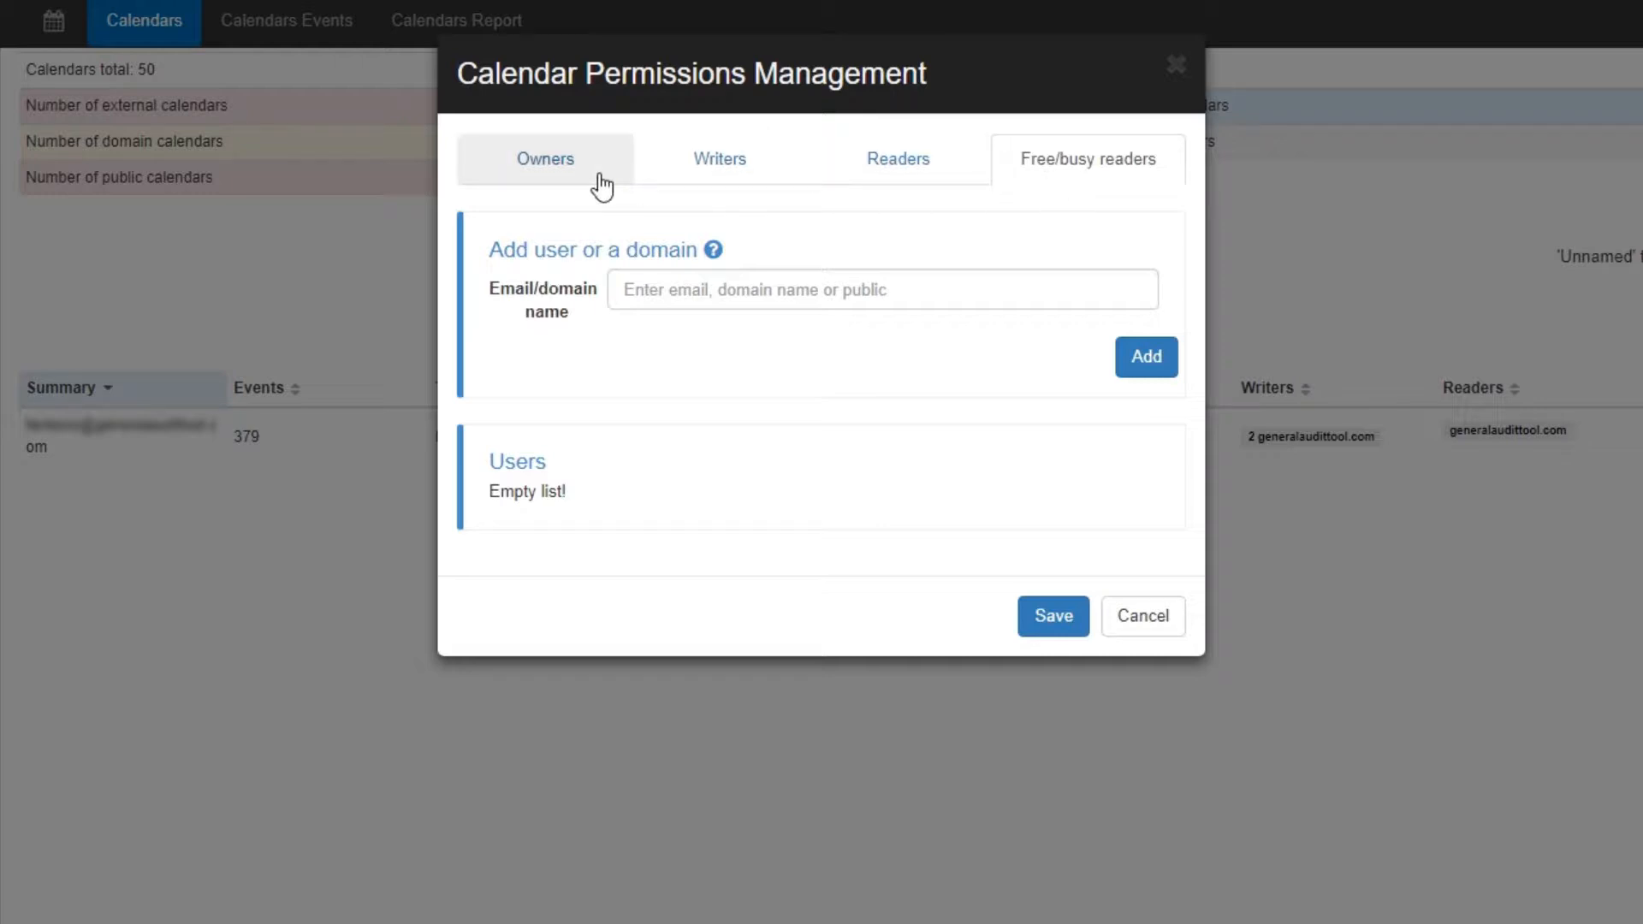
# - Review the Owners, Writers and Readers lists, touching the add-owner and add-reader fields
pyautogui.click(544, 158)
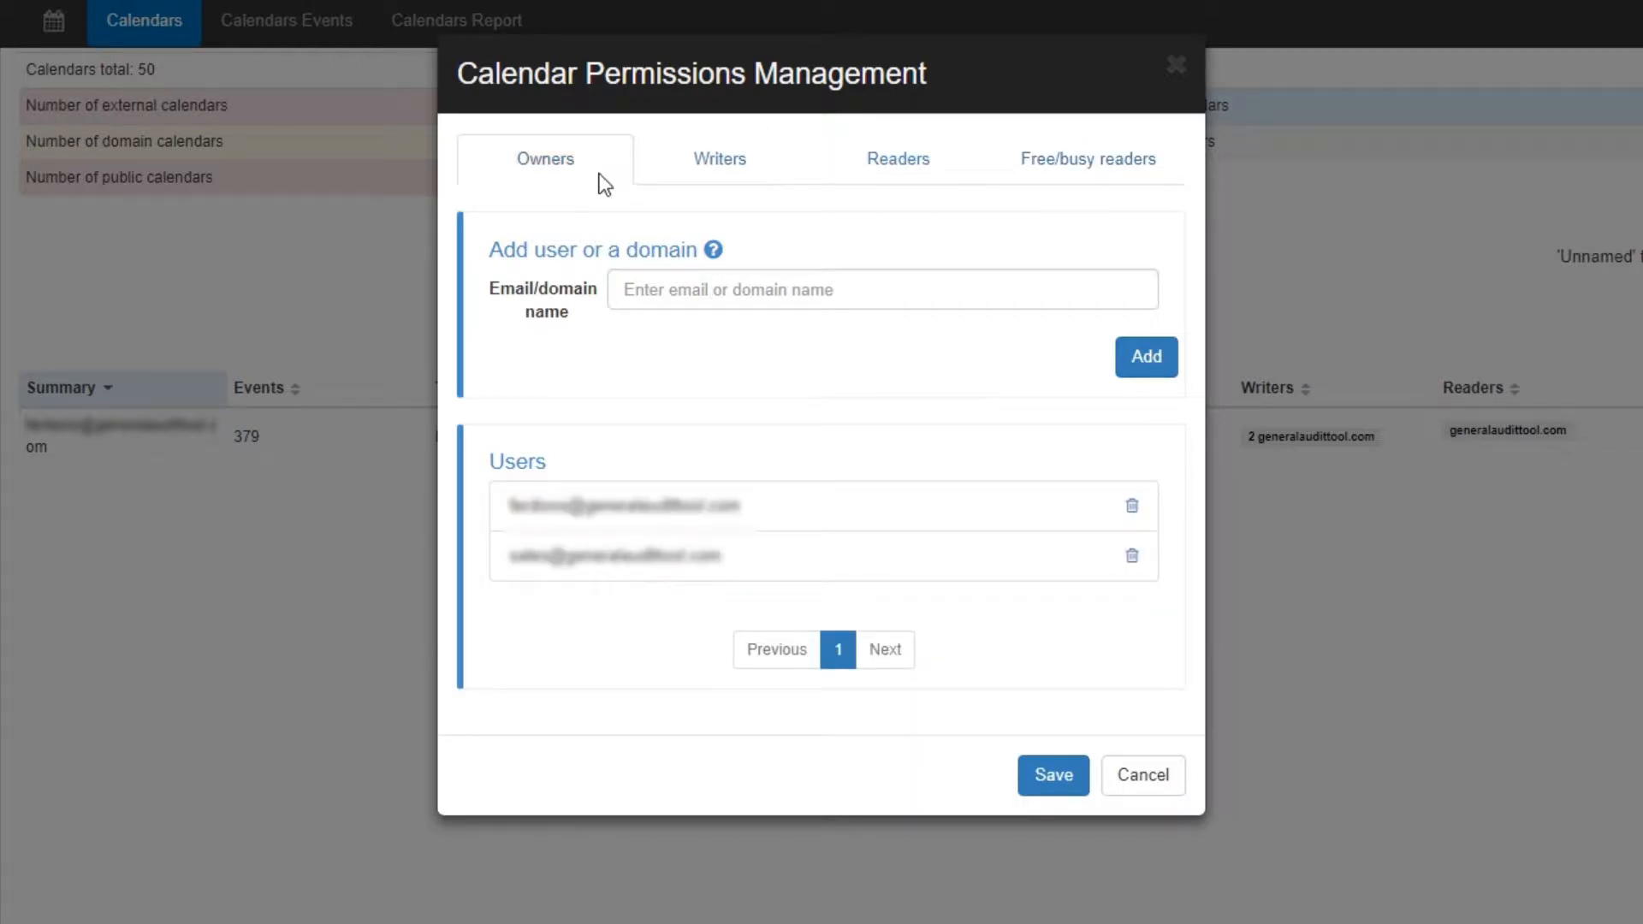
pyautogui.click(883, 289)
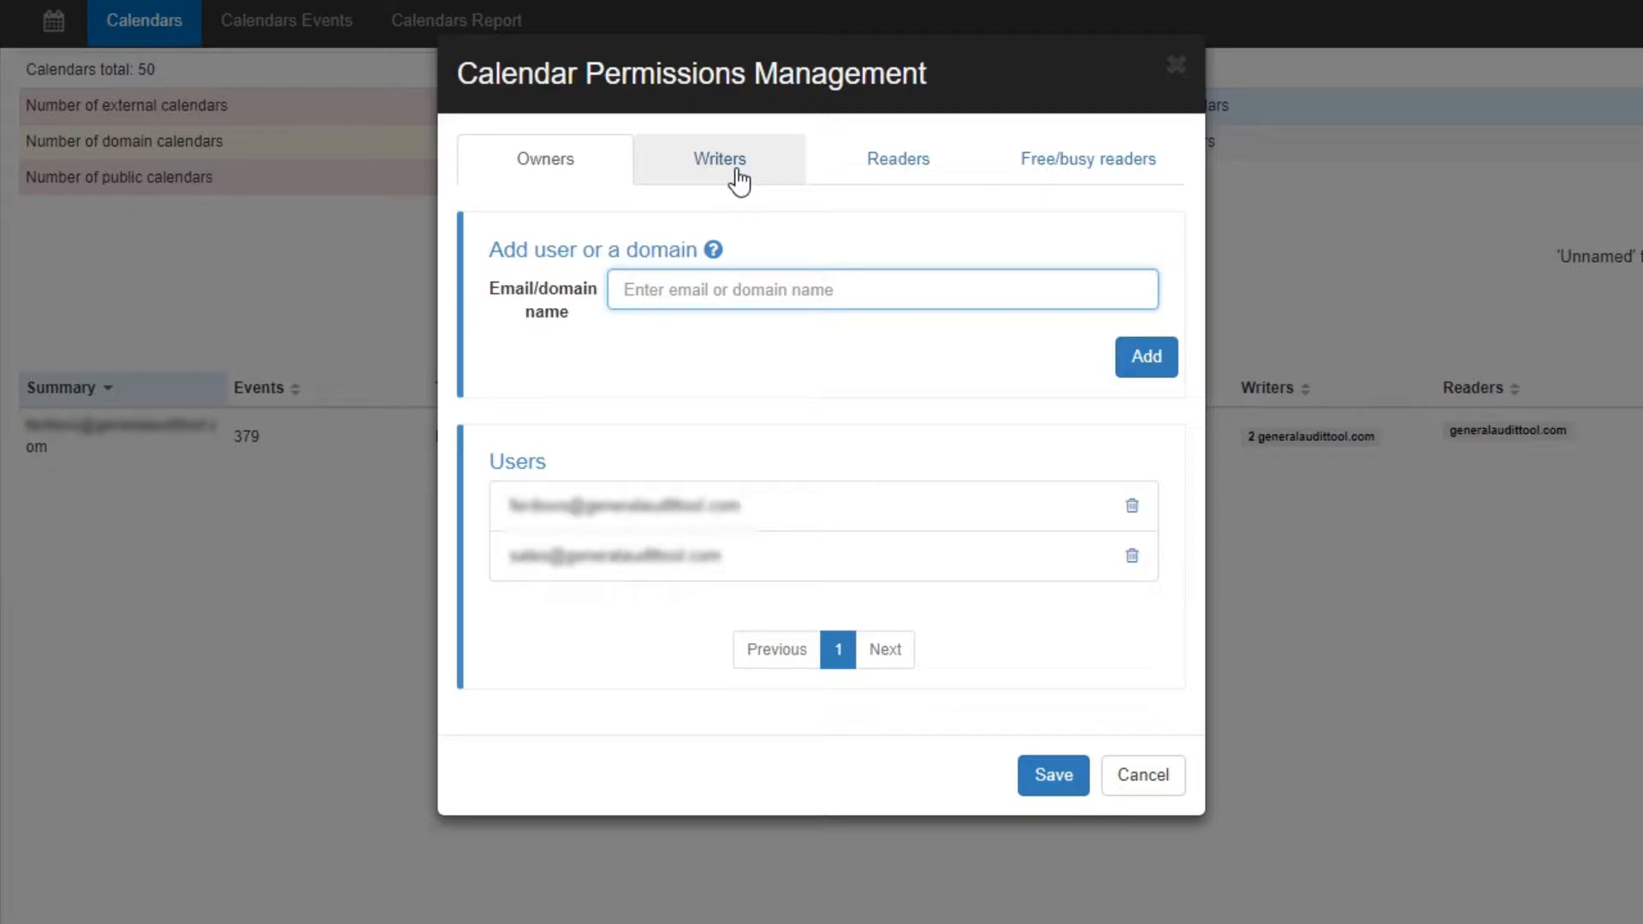
pyautogui.click(719, 159)
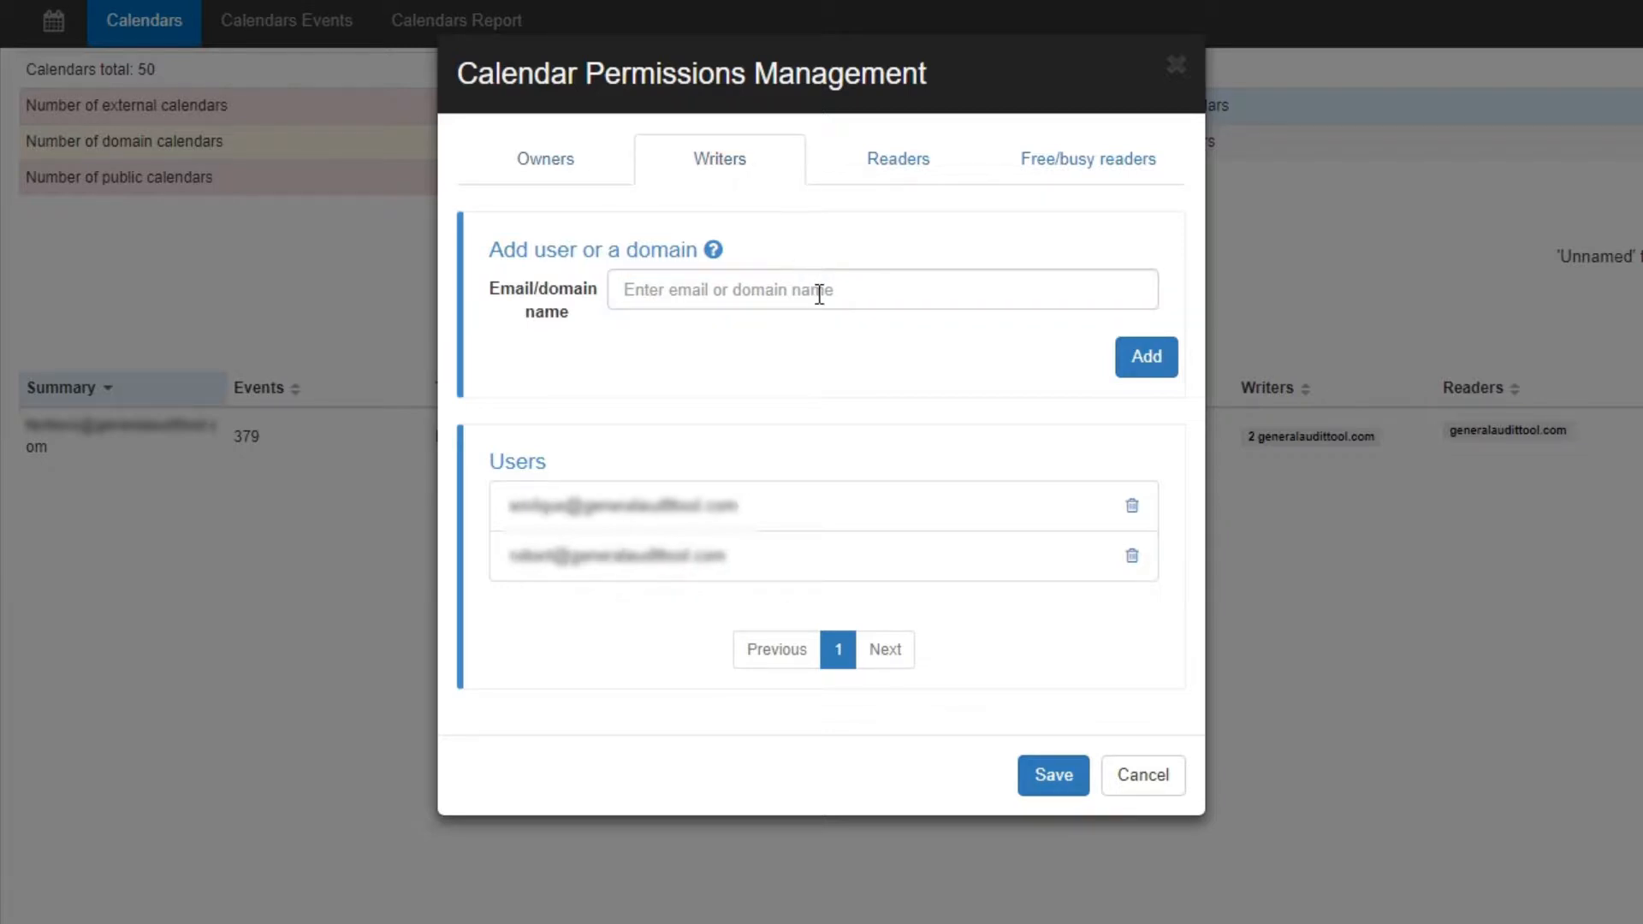
pyautogui.moveTo(890, 174)
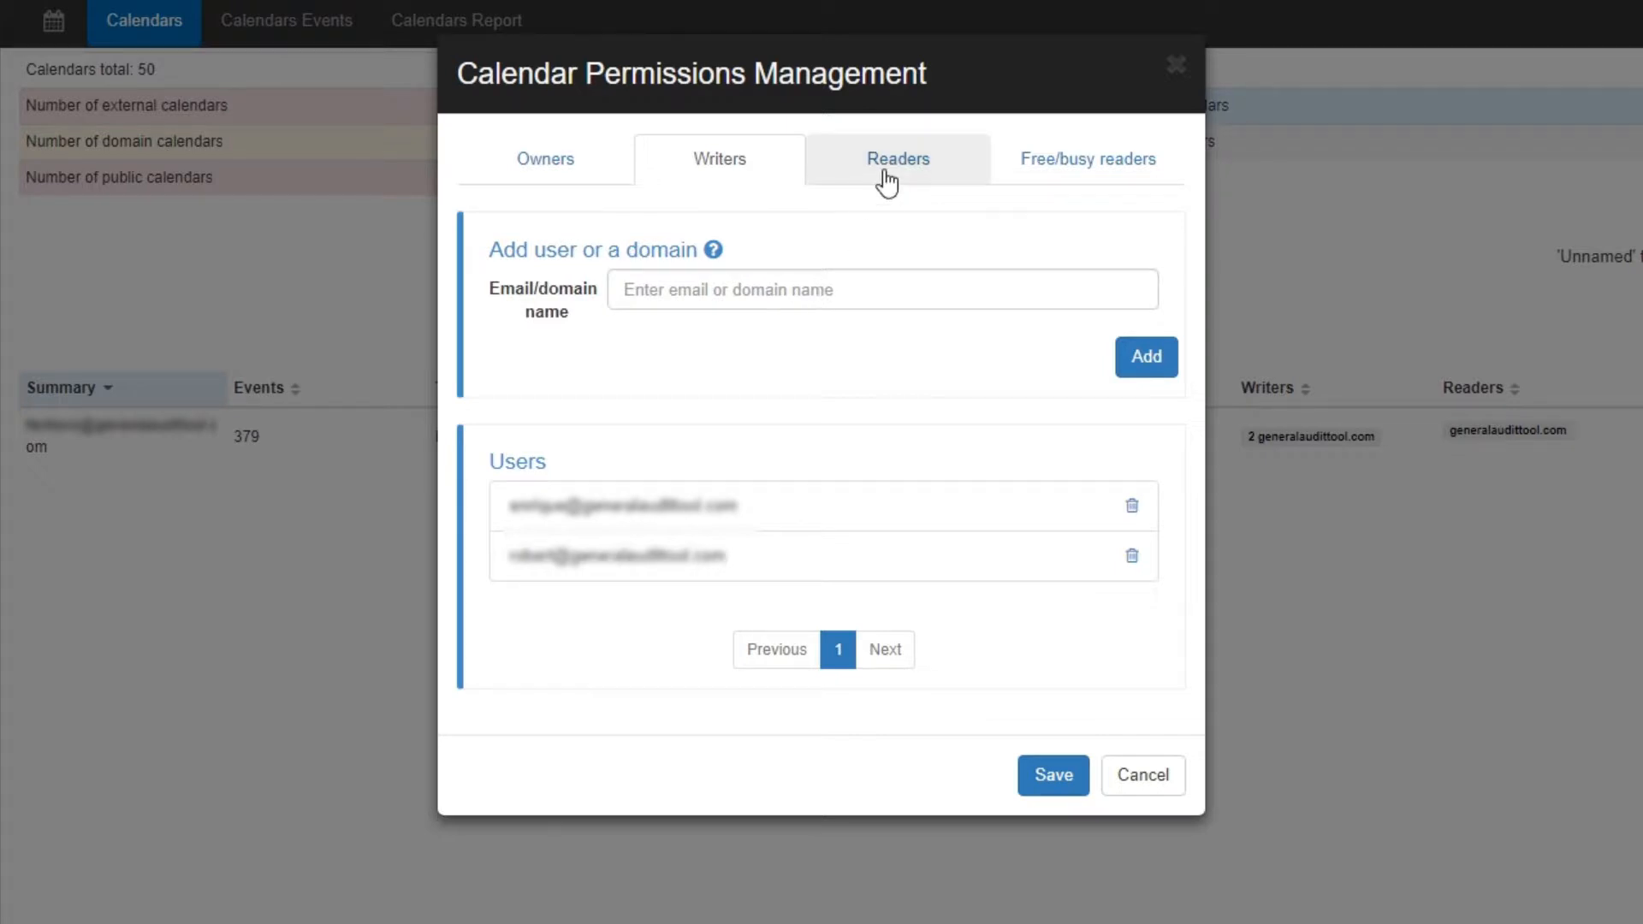
pyautogui.click(896, 158)
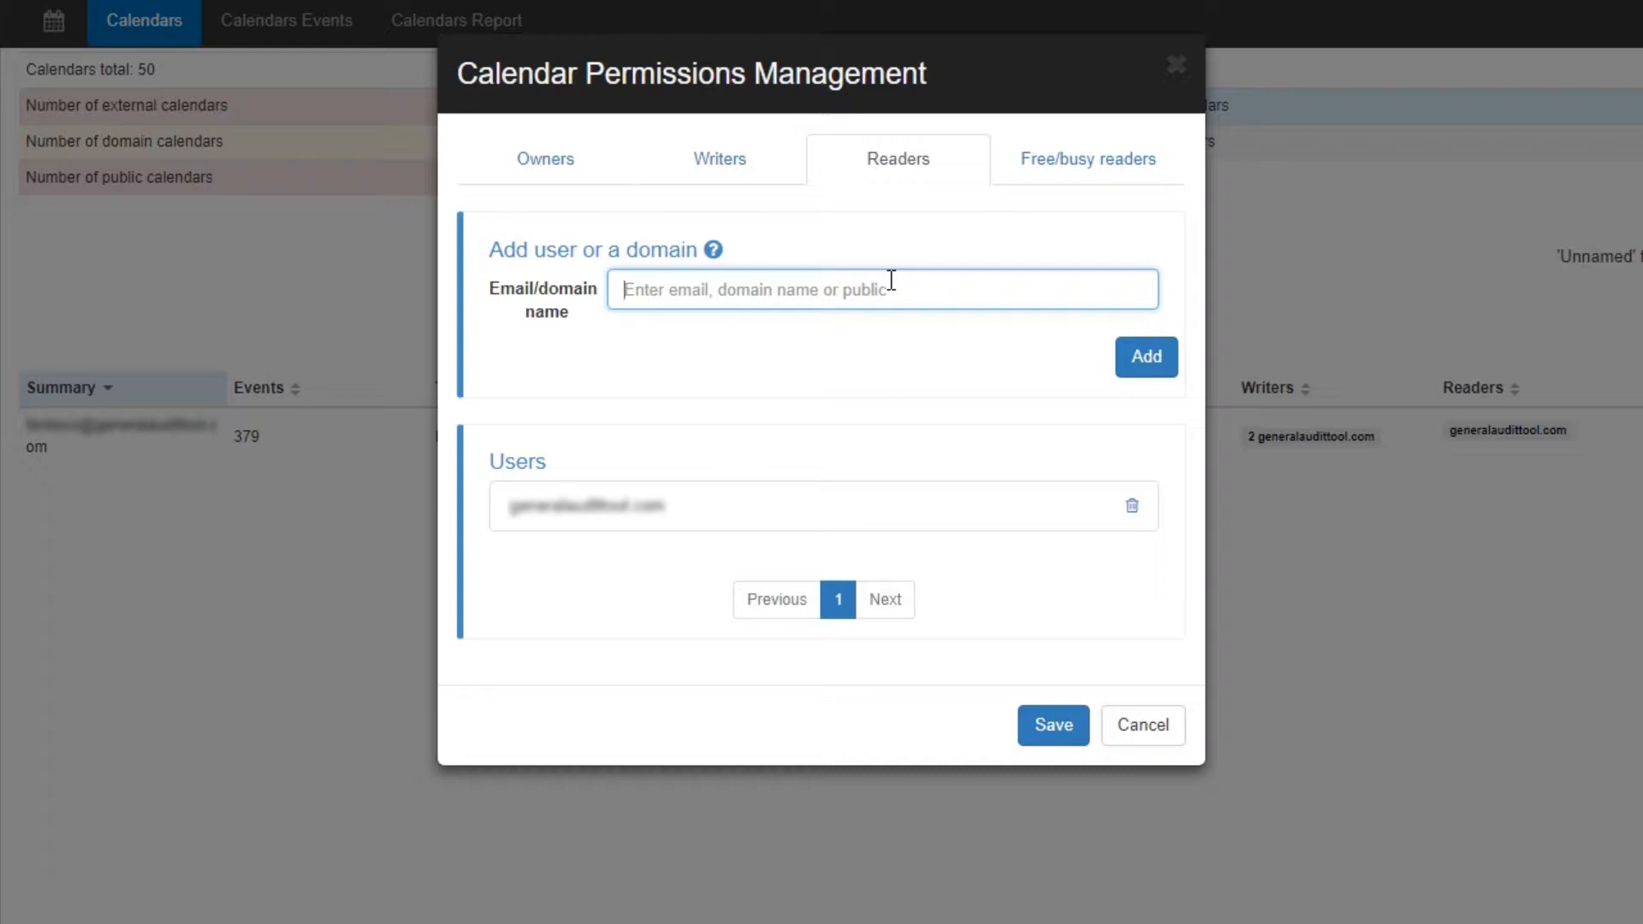
pyautogui.click(1086, 160)
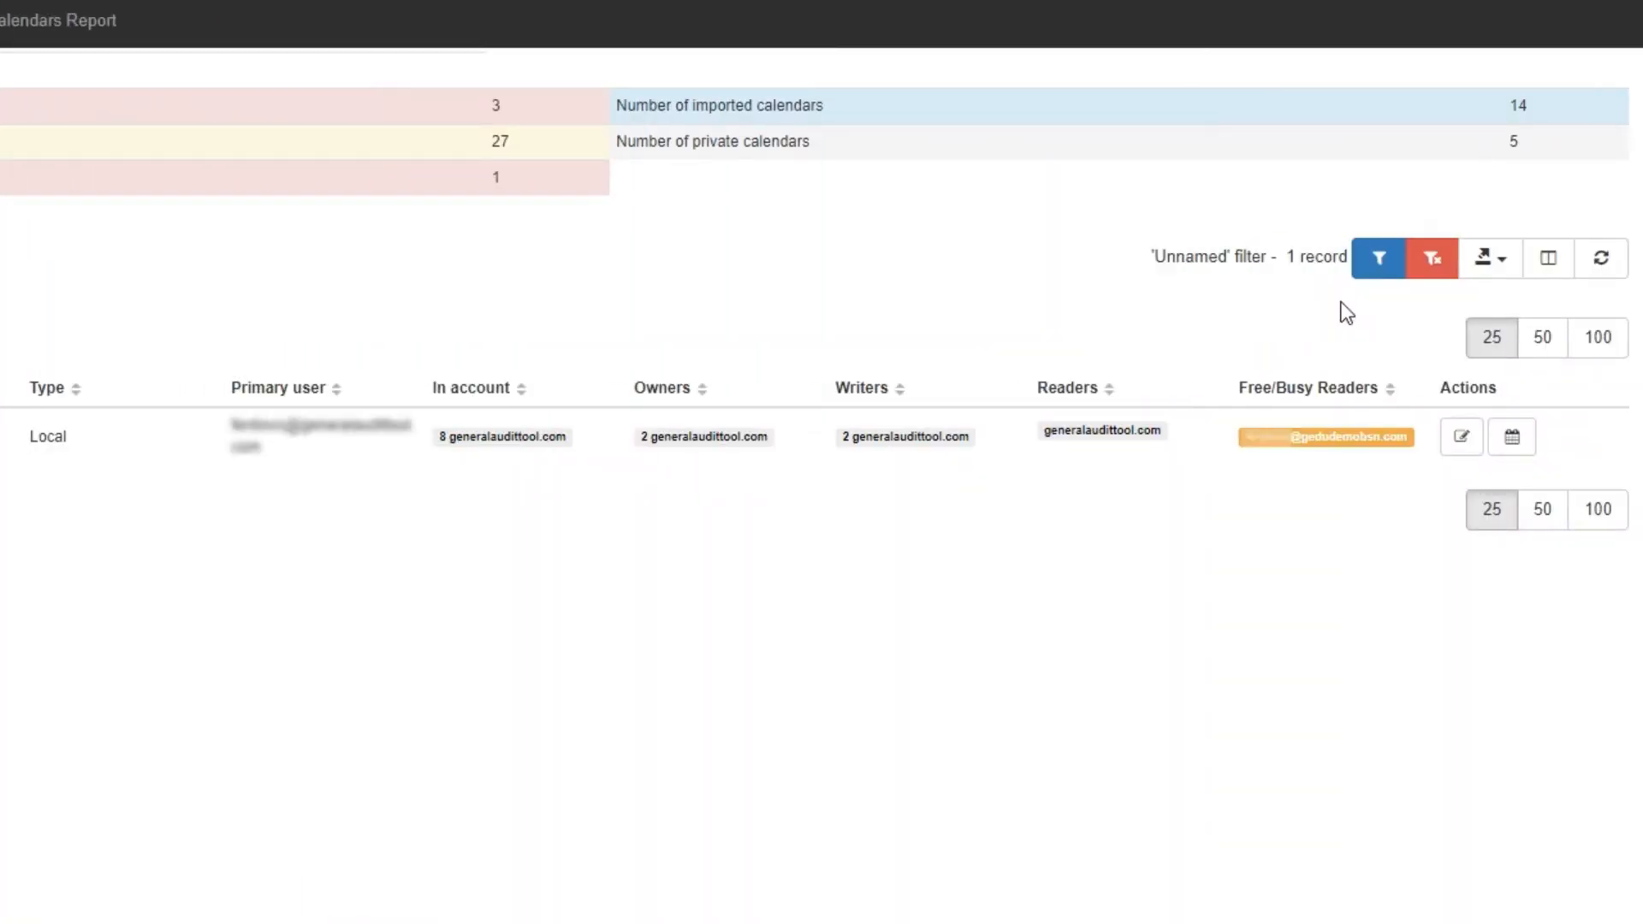
# - Open the export options (CSV or Google Sheet) for the filtered calendar list
pyautogui.click(1487, 256)
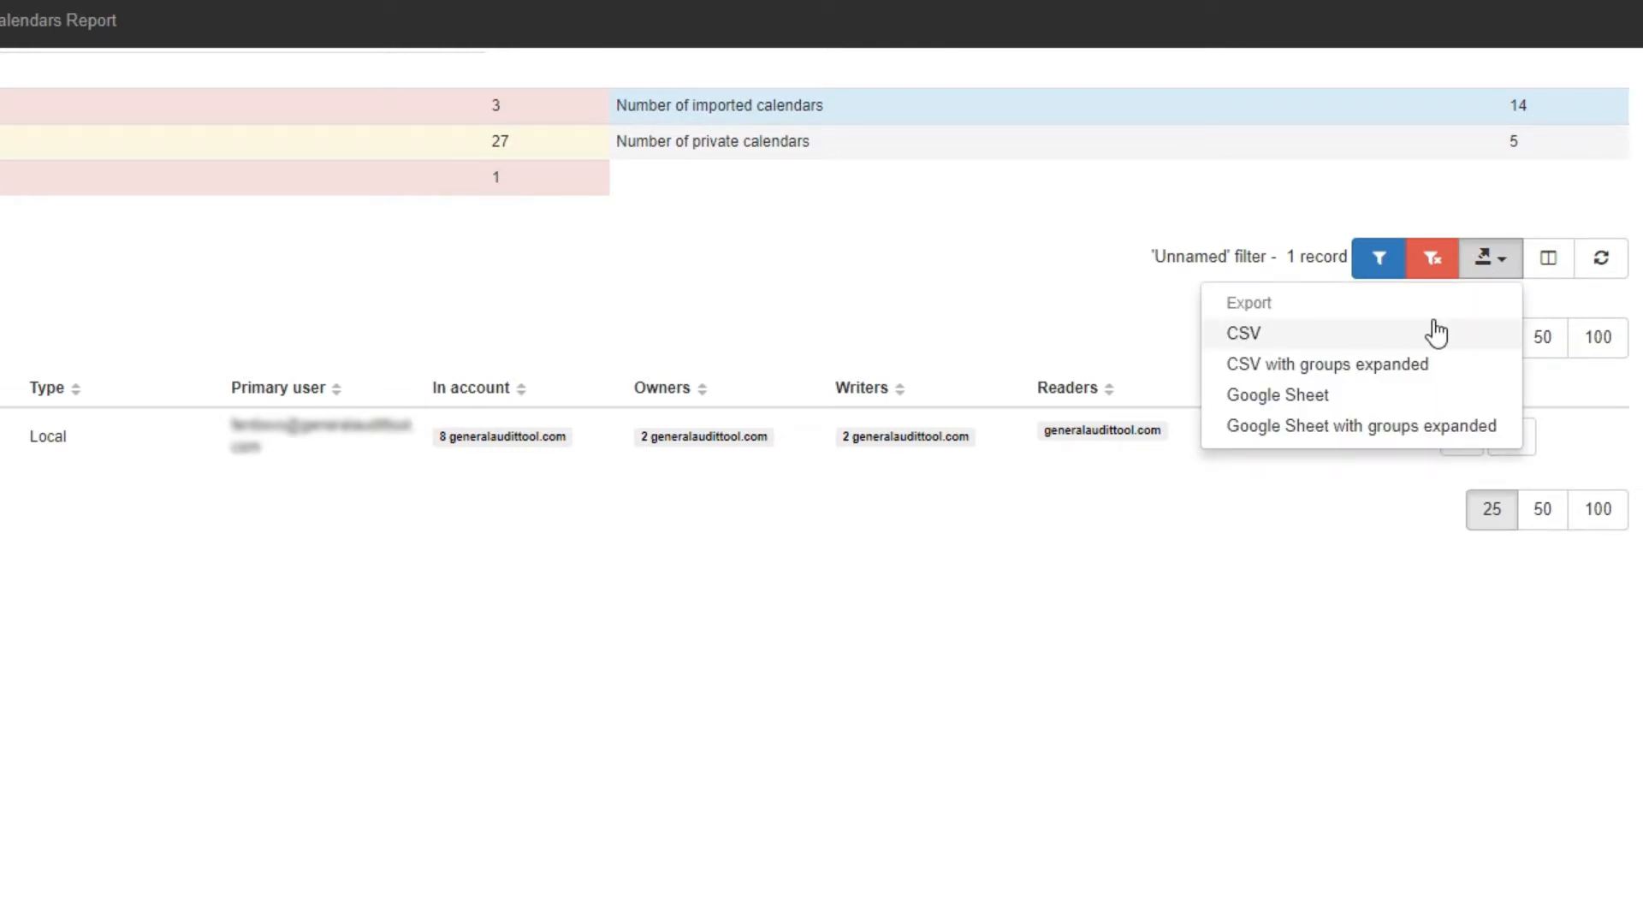
pyautogui.moveTo(1424, 400)
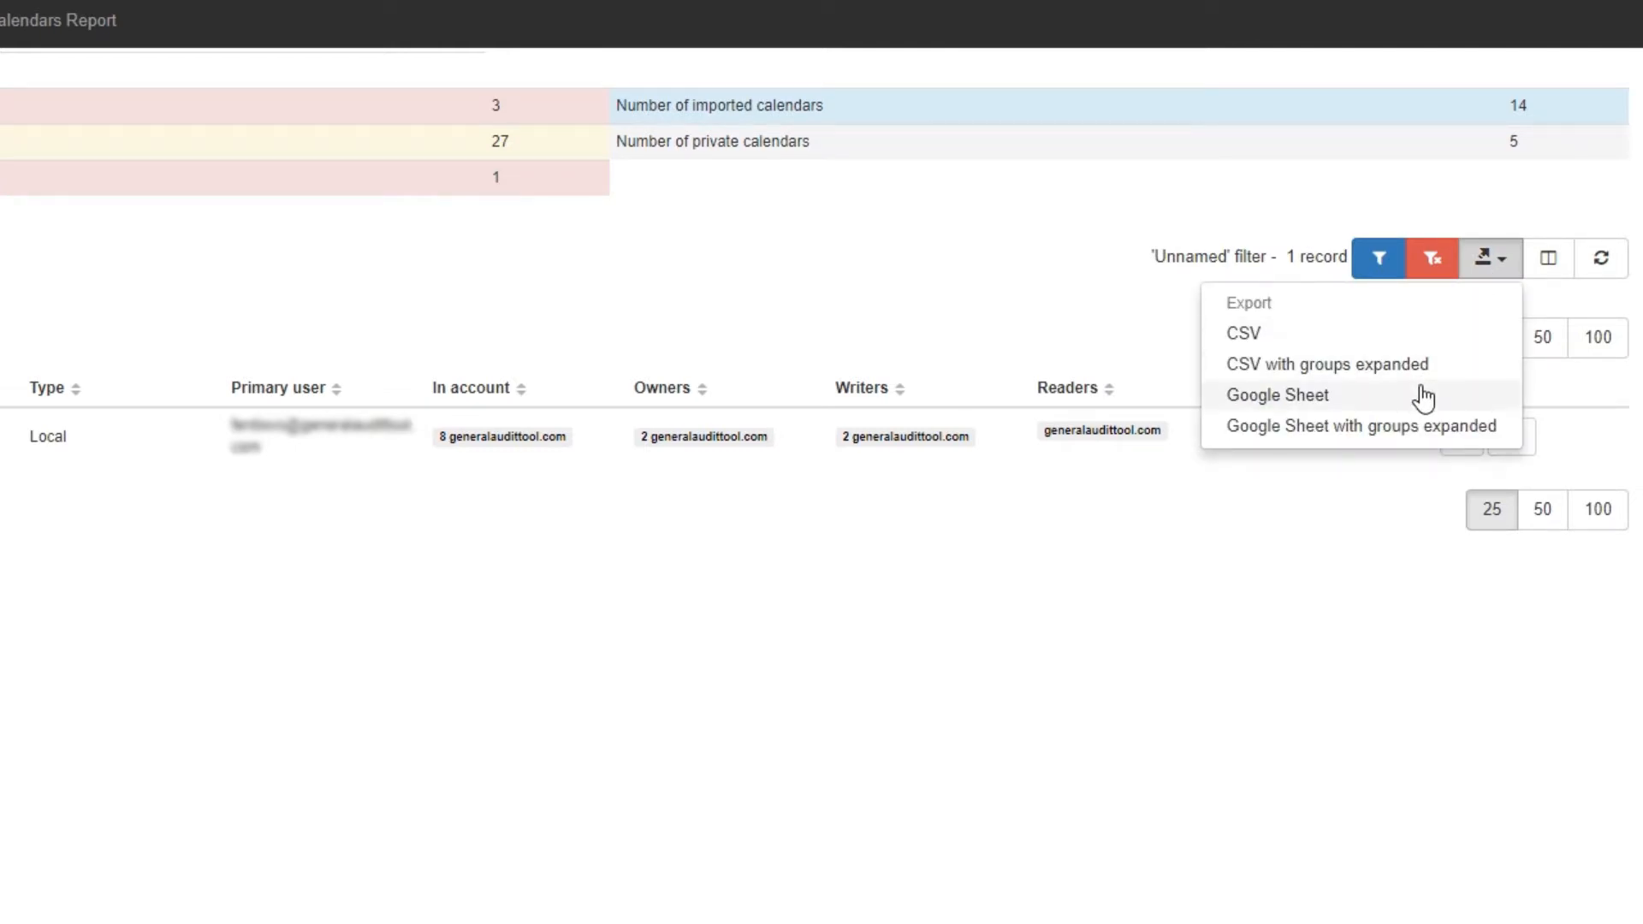
pyautogui.click(1485, 257)
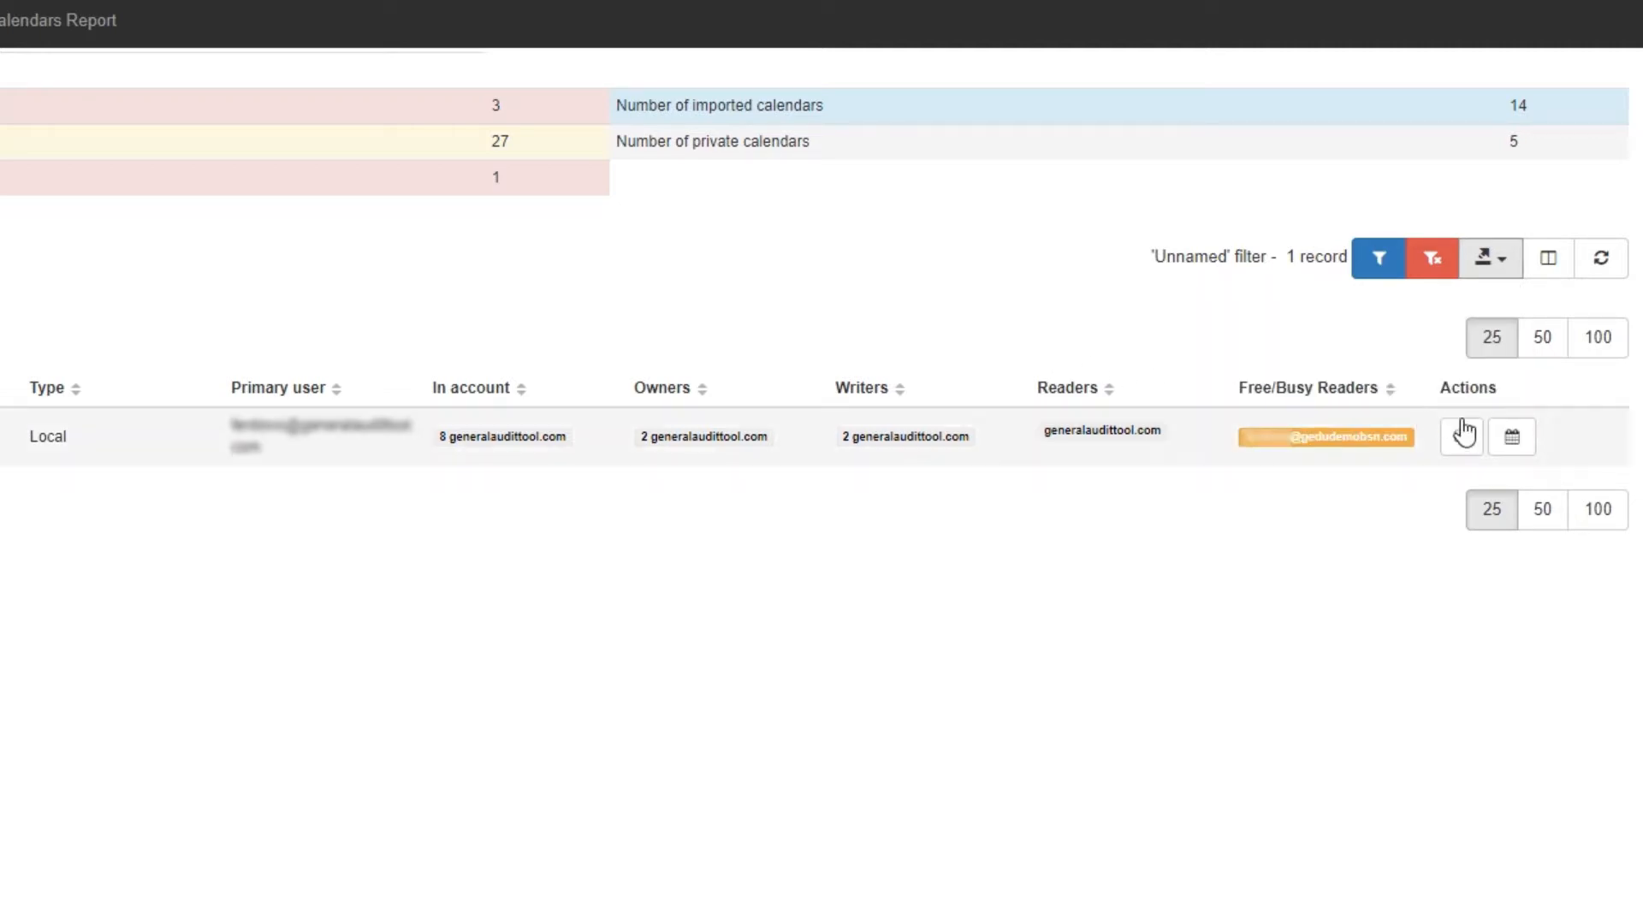
pyautogui.moveTo(1511, 438)
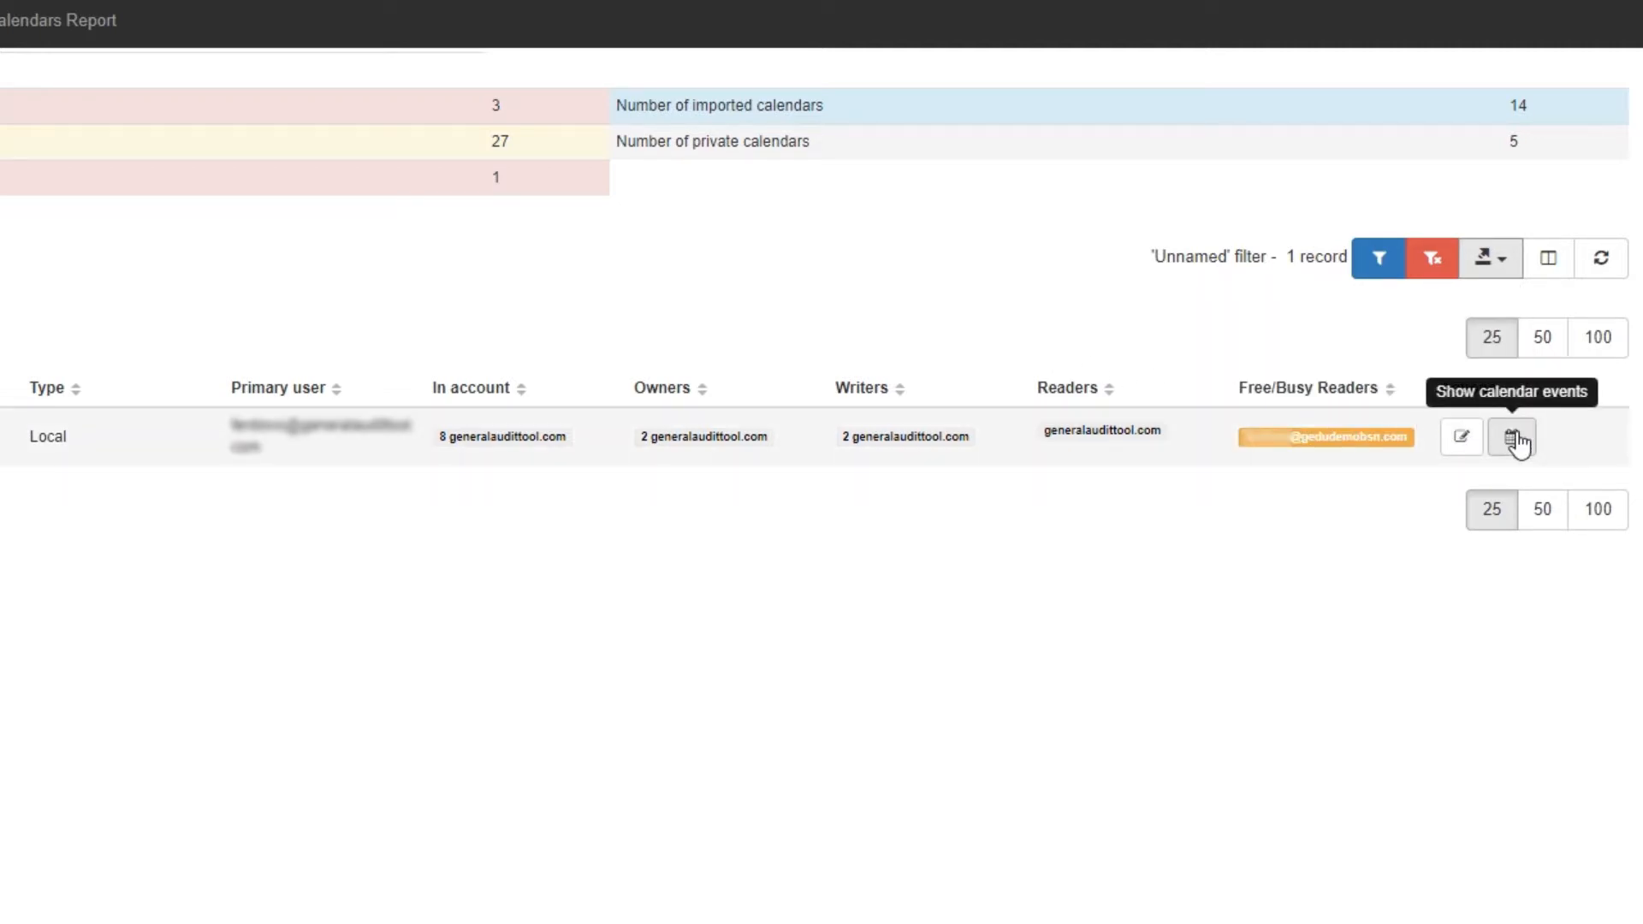
# - Show the local calendar's events list of mostly cancelled future TEST events
pyautogui.click(1507, 438)
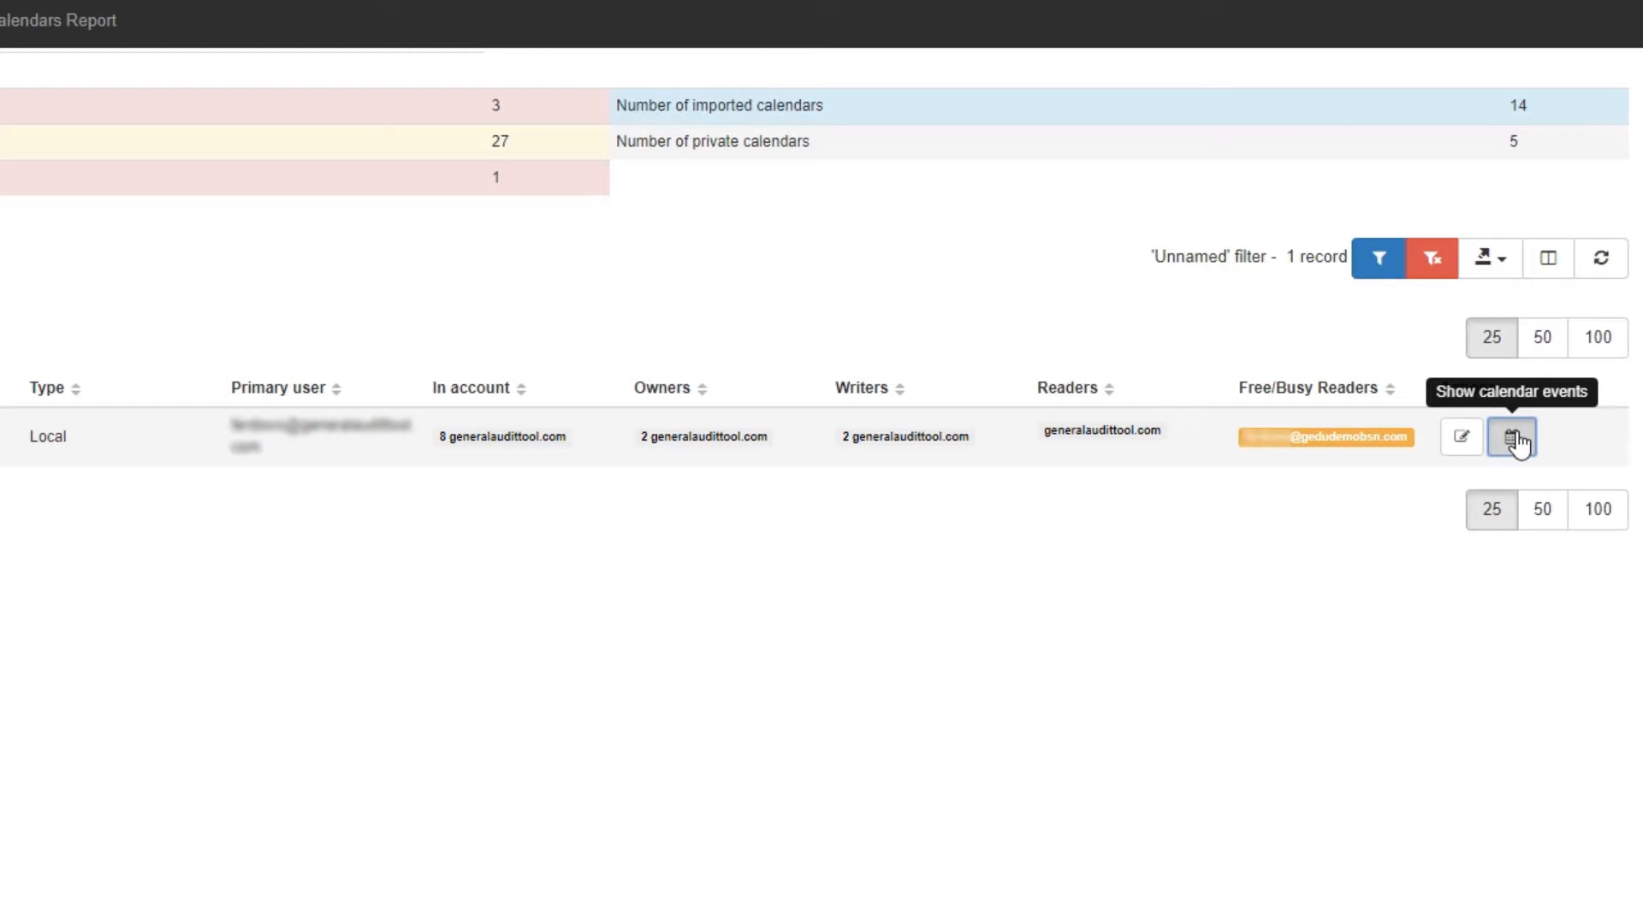
pyautogui.click(1509, 438)
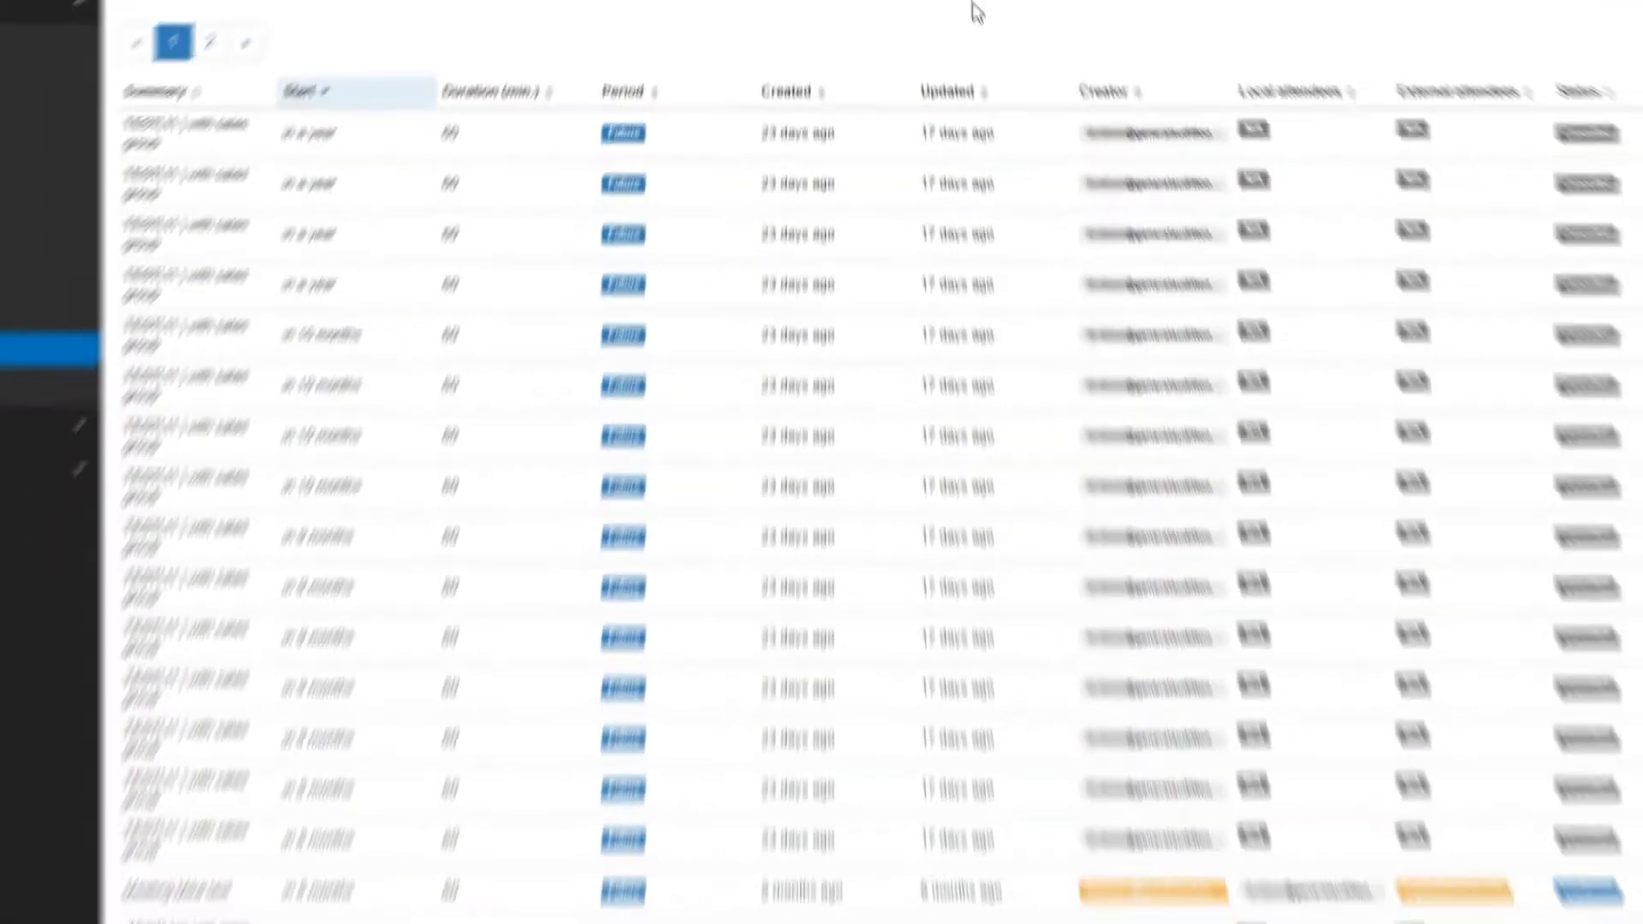
pyautogui.click(1520, 189)
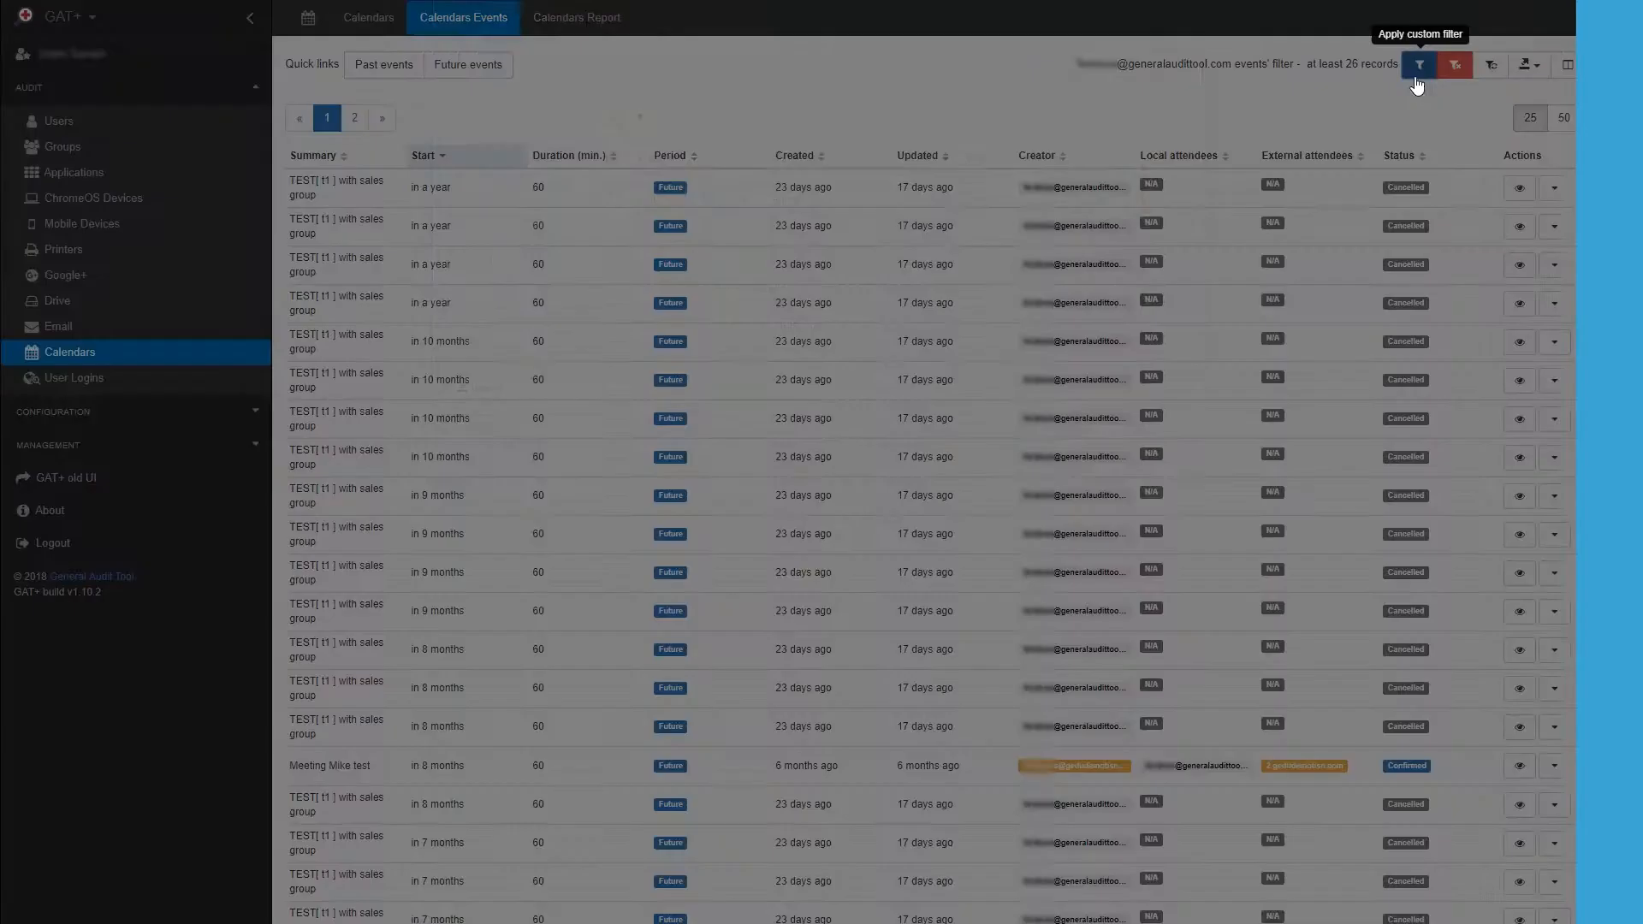
# - Set the events filter type to 'Events search per user's status' after trying Full text search
pyautogui.click(1420, 65)
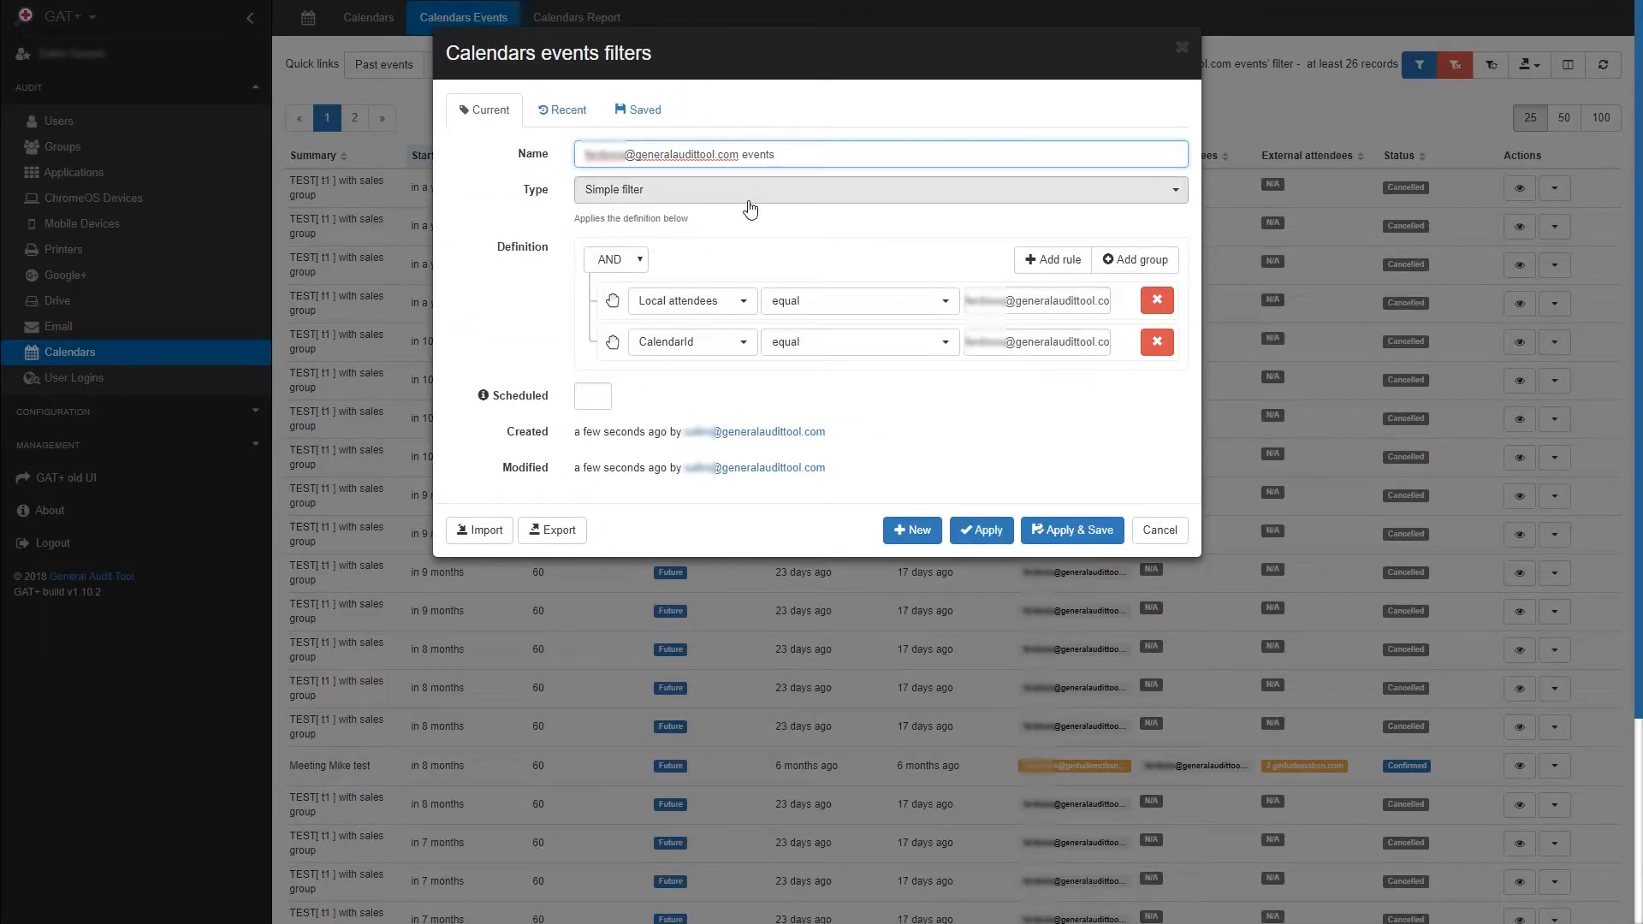
pyautogui.click(878, 188)
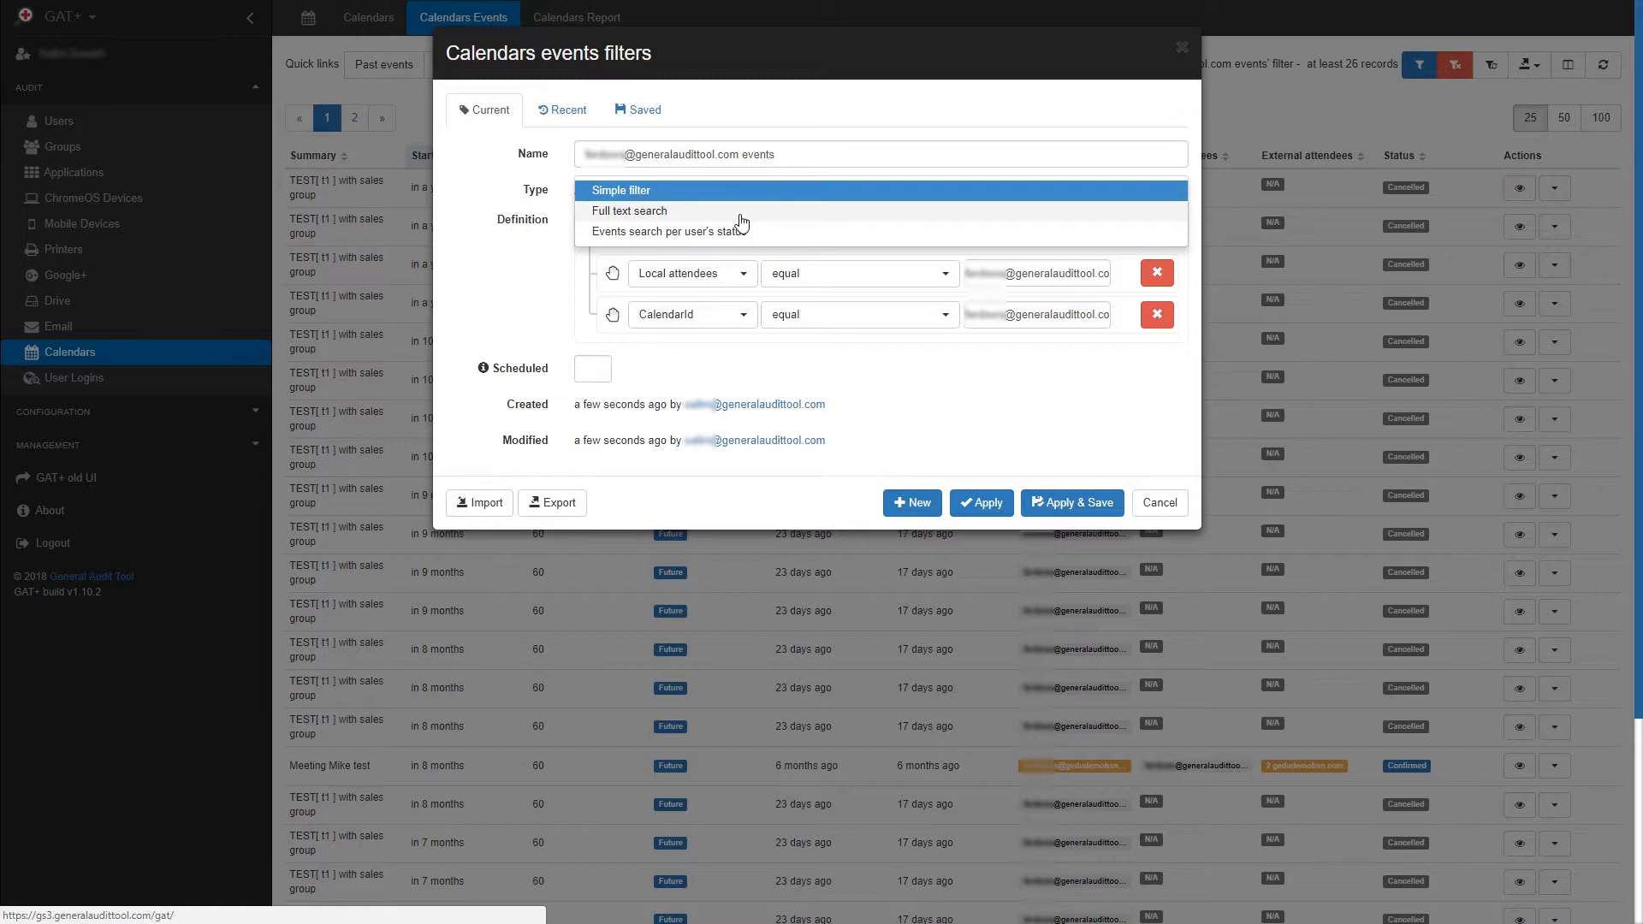
pyautogui.click(629, 213)
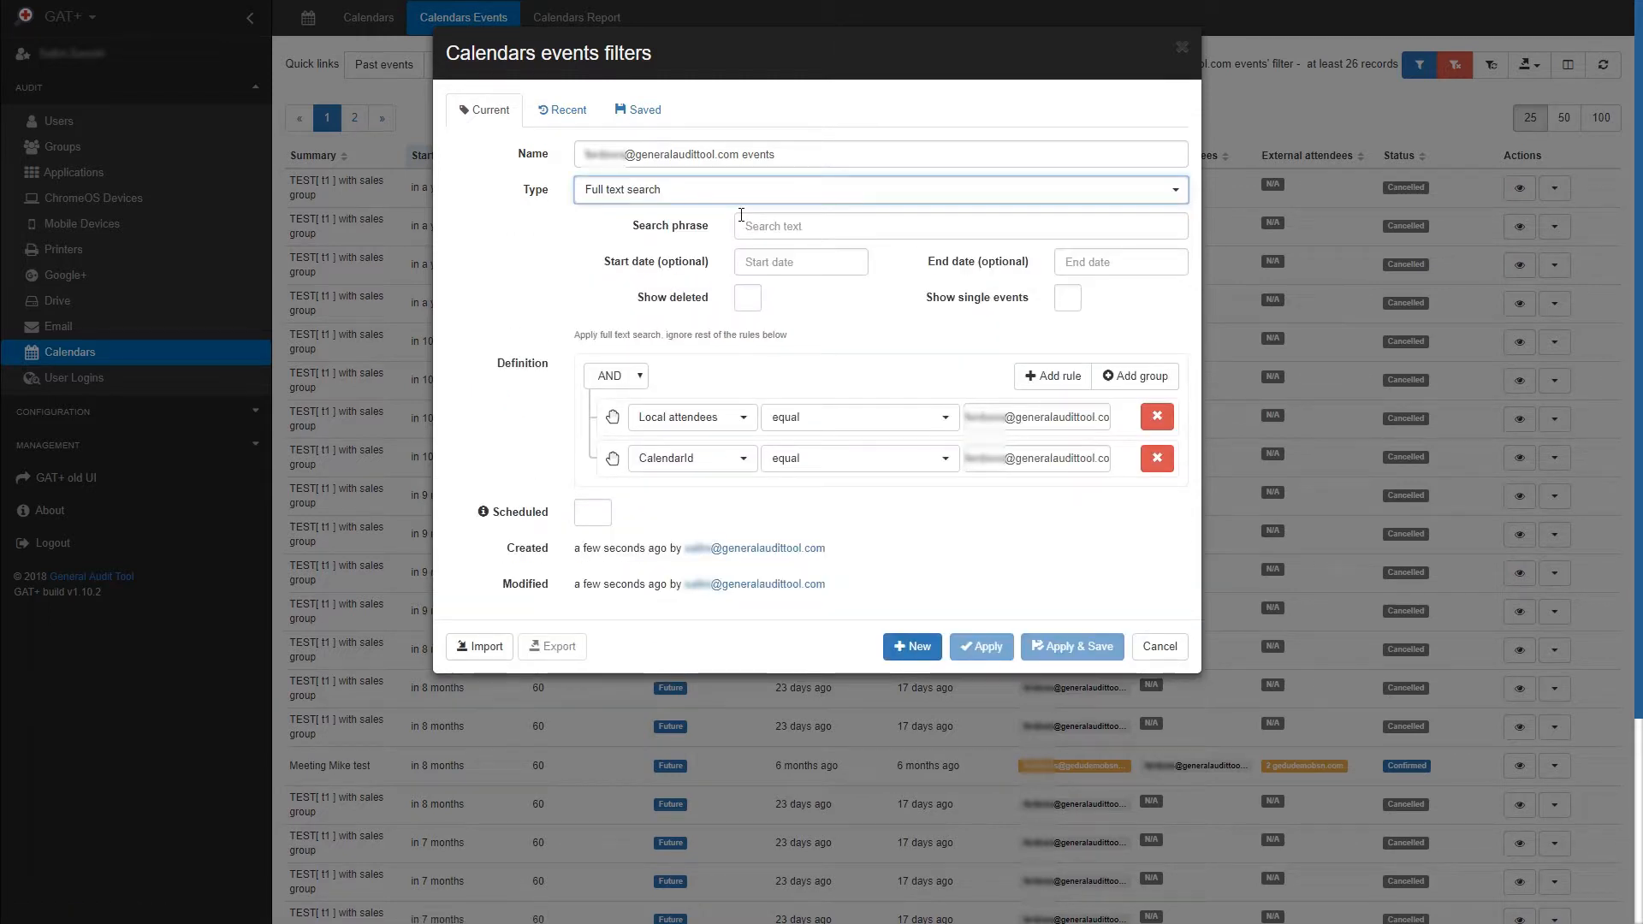
pyautogui.click(878, 189)
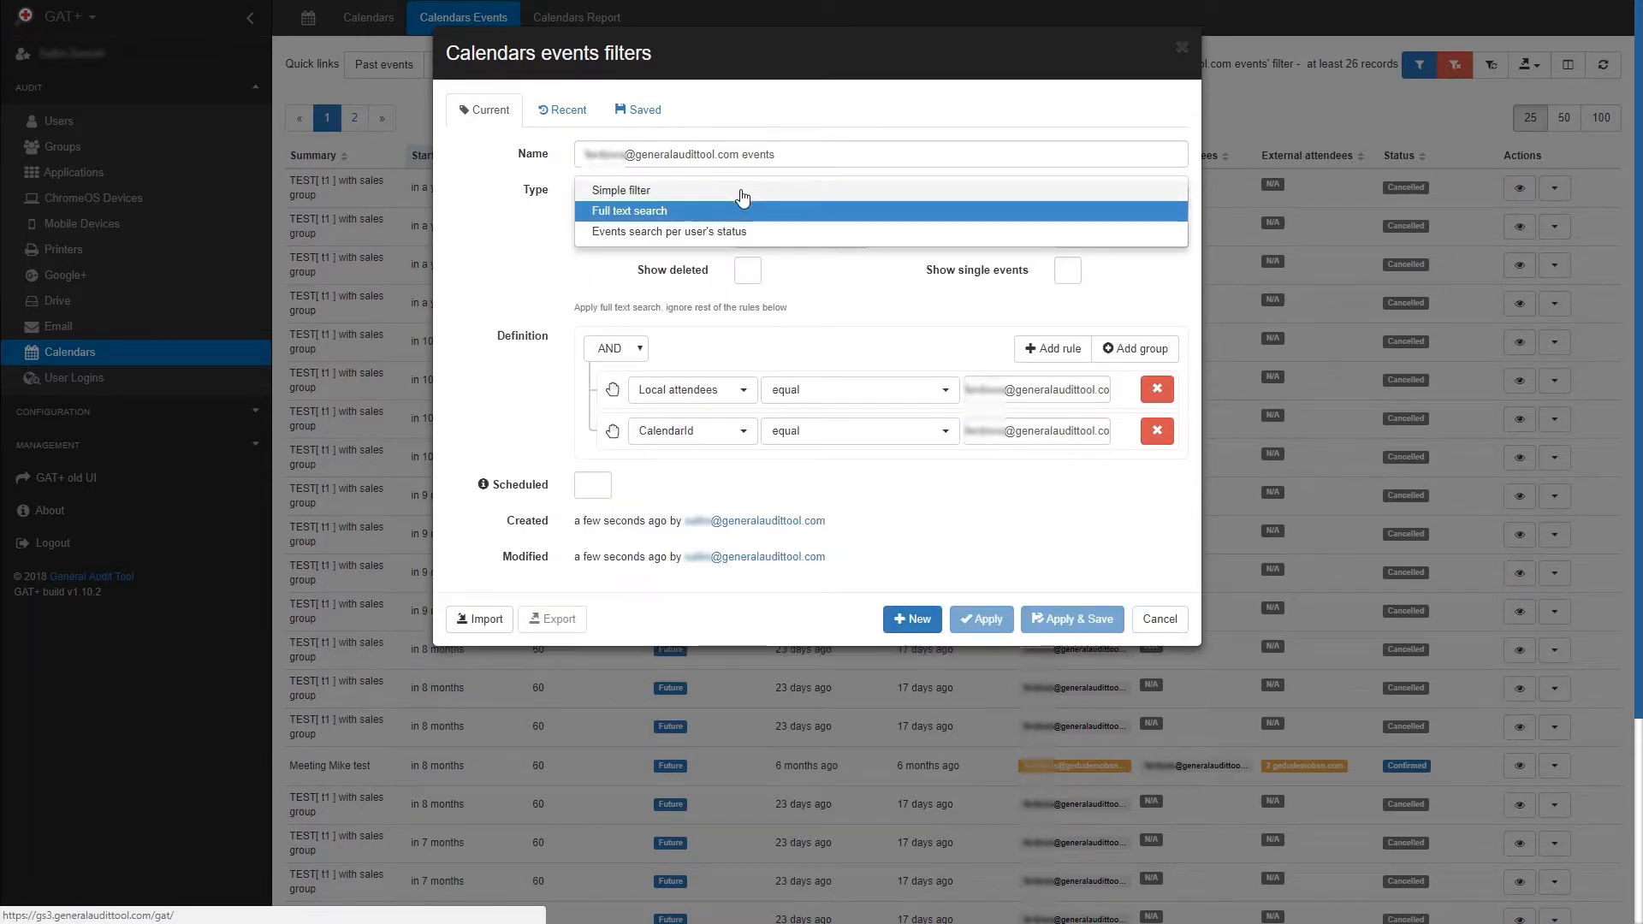
pyautogui.click(667, 231)
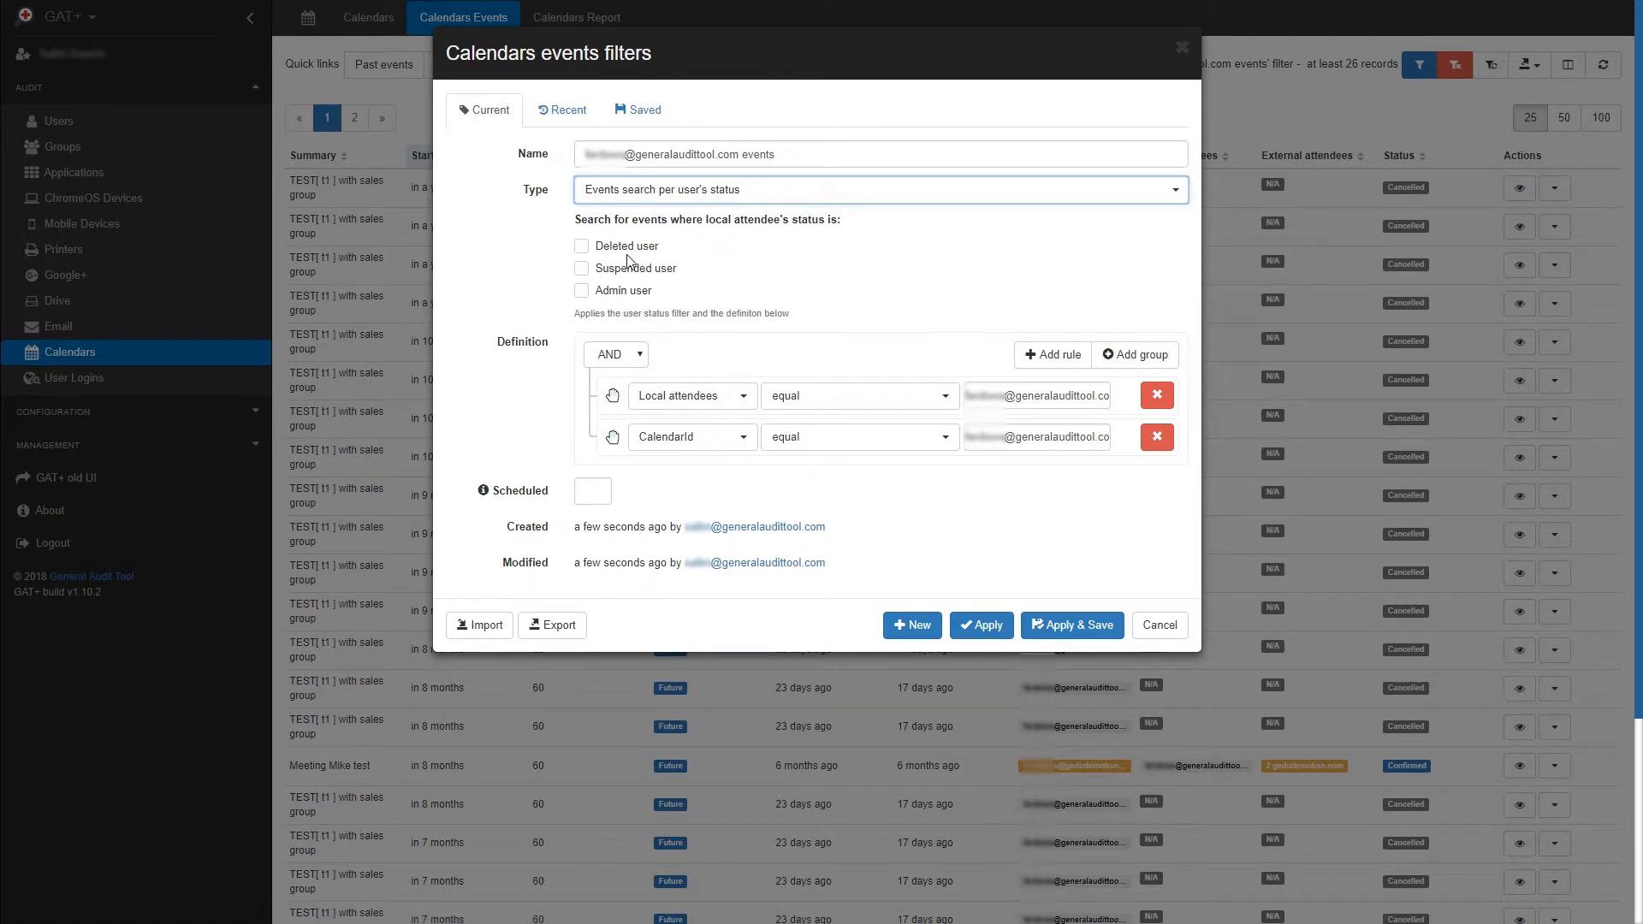
pyautogui.moveTo(623, 299)
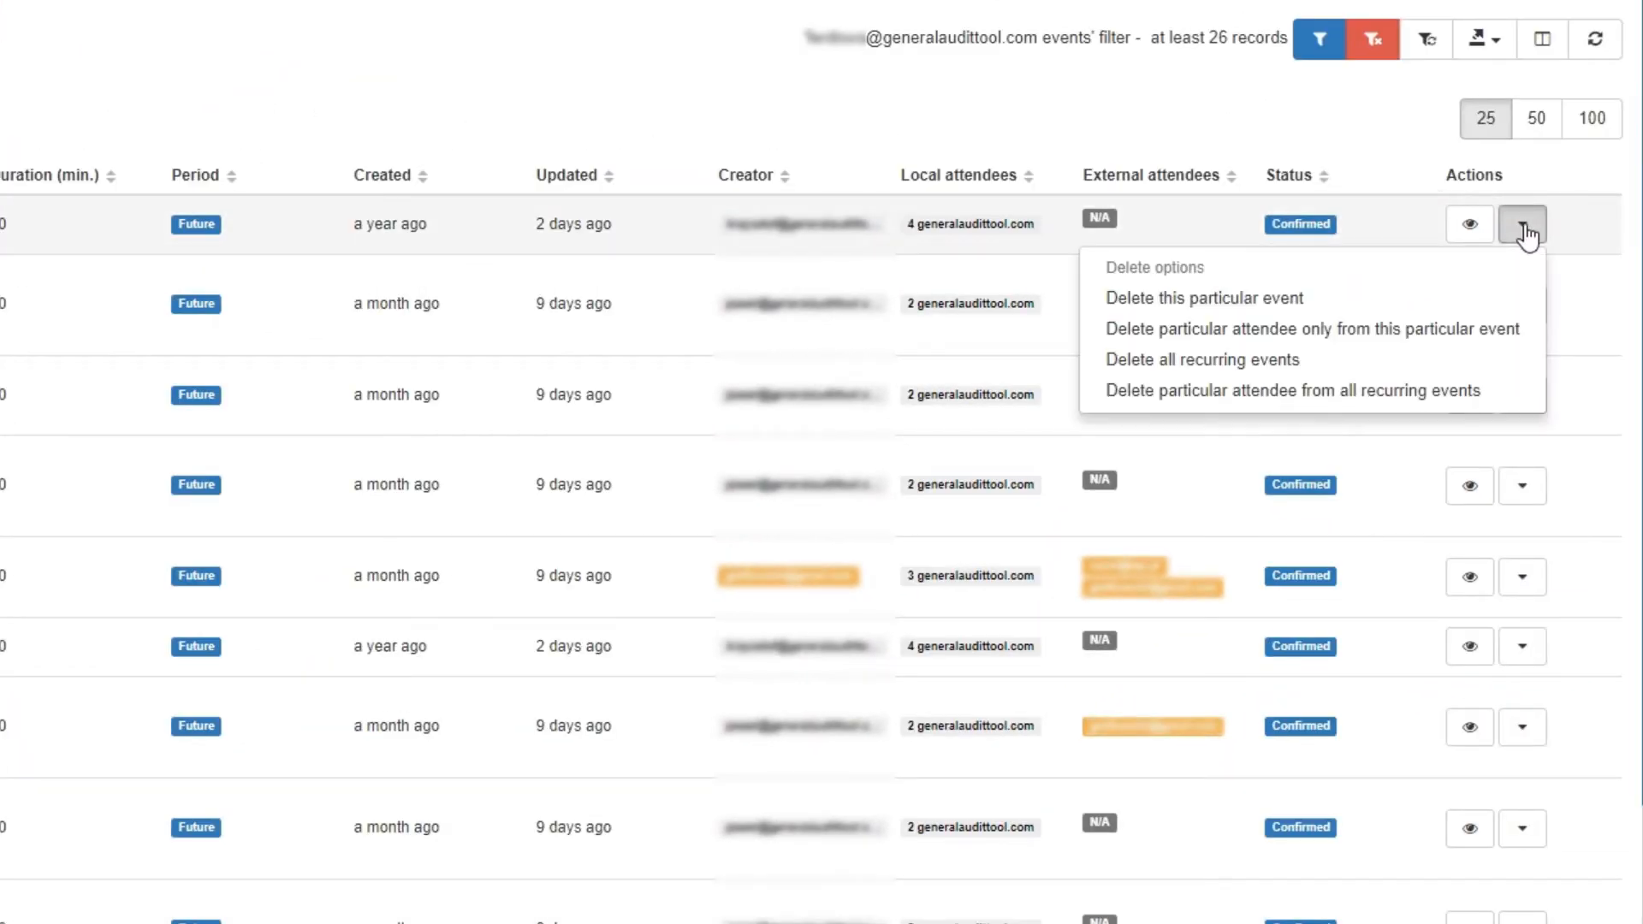
pyautogui.moveTo(1502, 342)
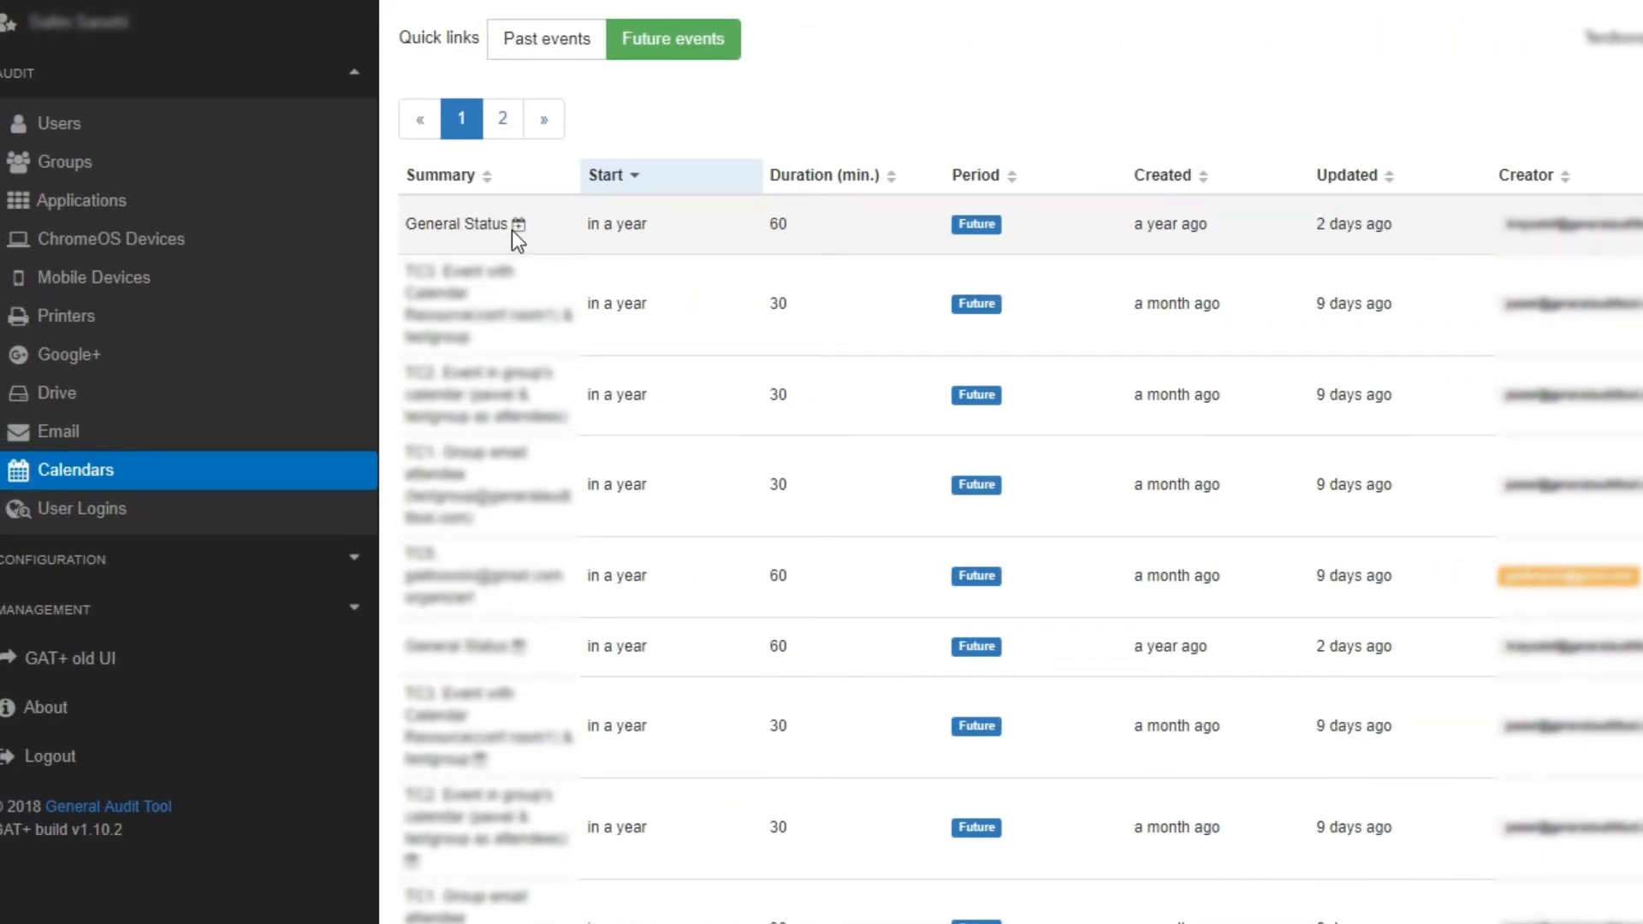
pyautogui.moveTo(522, 229)
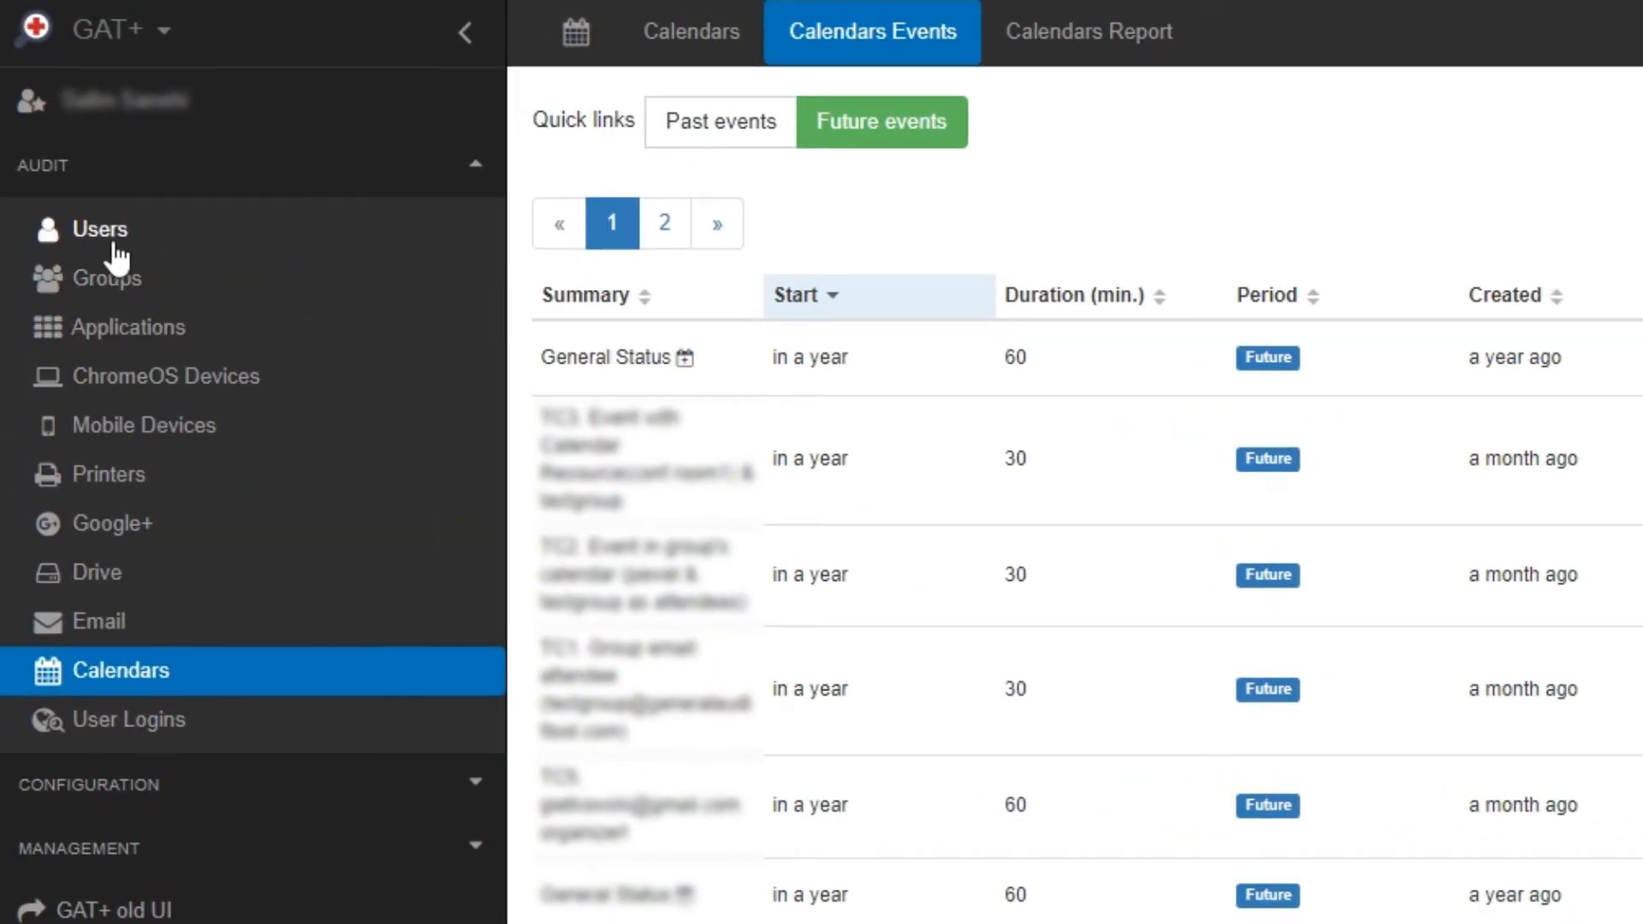
# - Open the Users report's Calendars tab showing calendar counts and past, future and total events
pyautogui.click(95, 230)
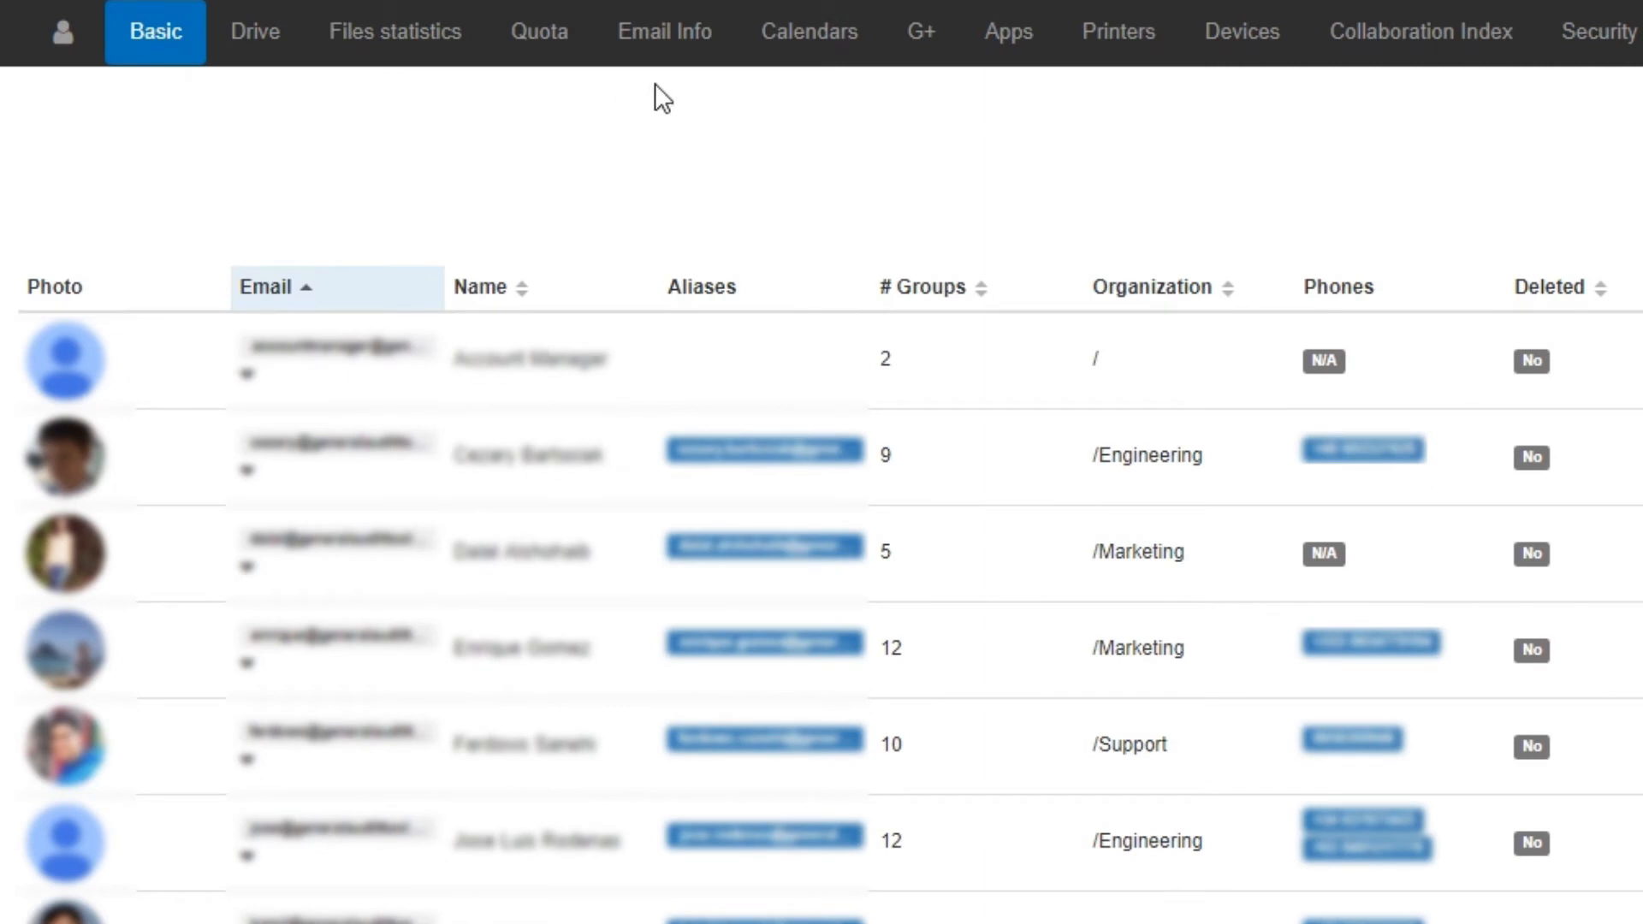
pyautogui.click(809, 31)
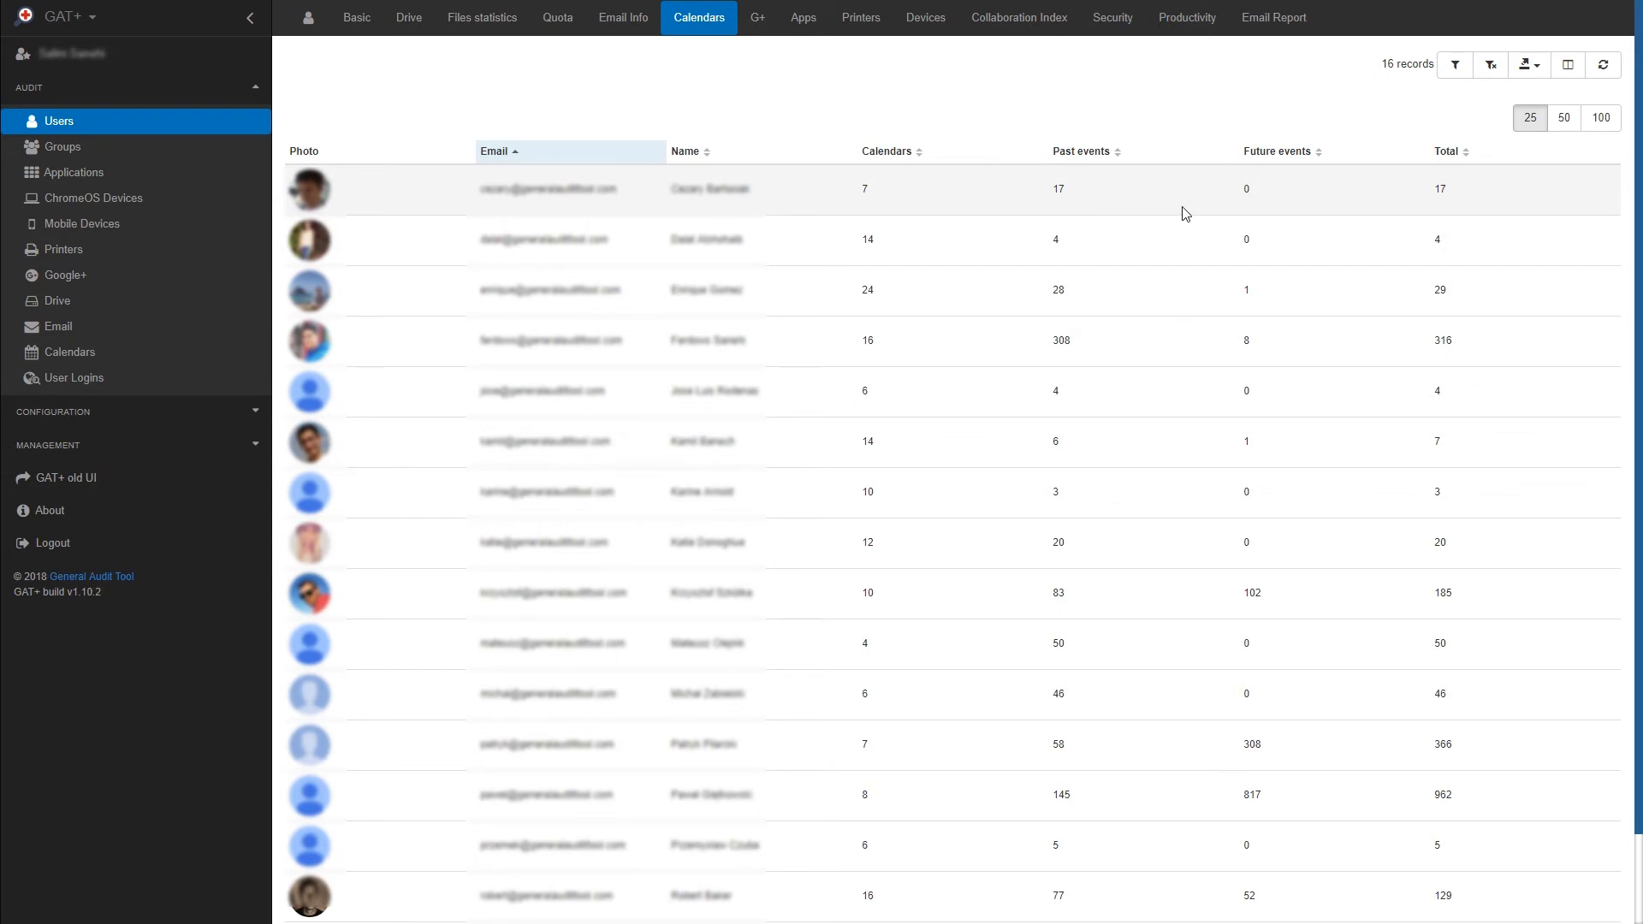
pyautogui.moveTo(1463, 209)
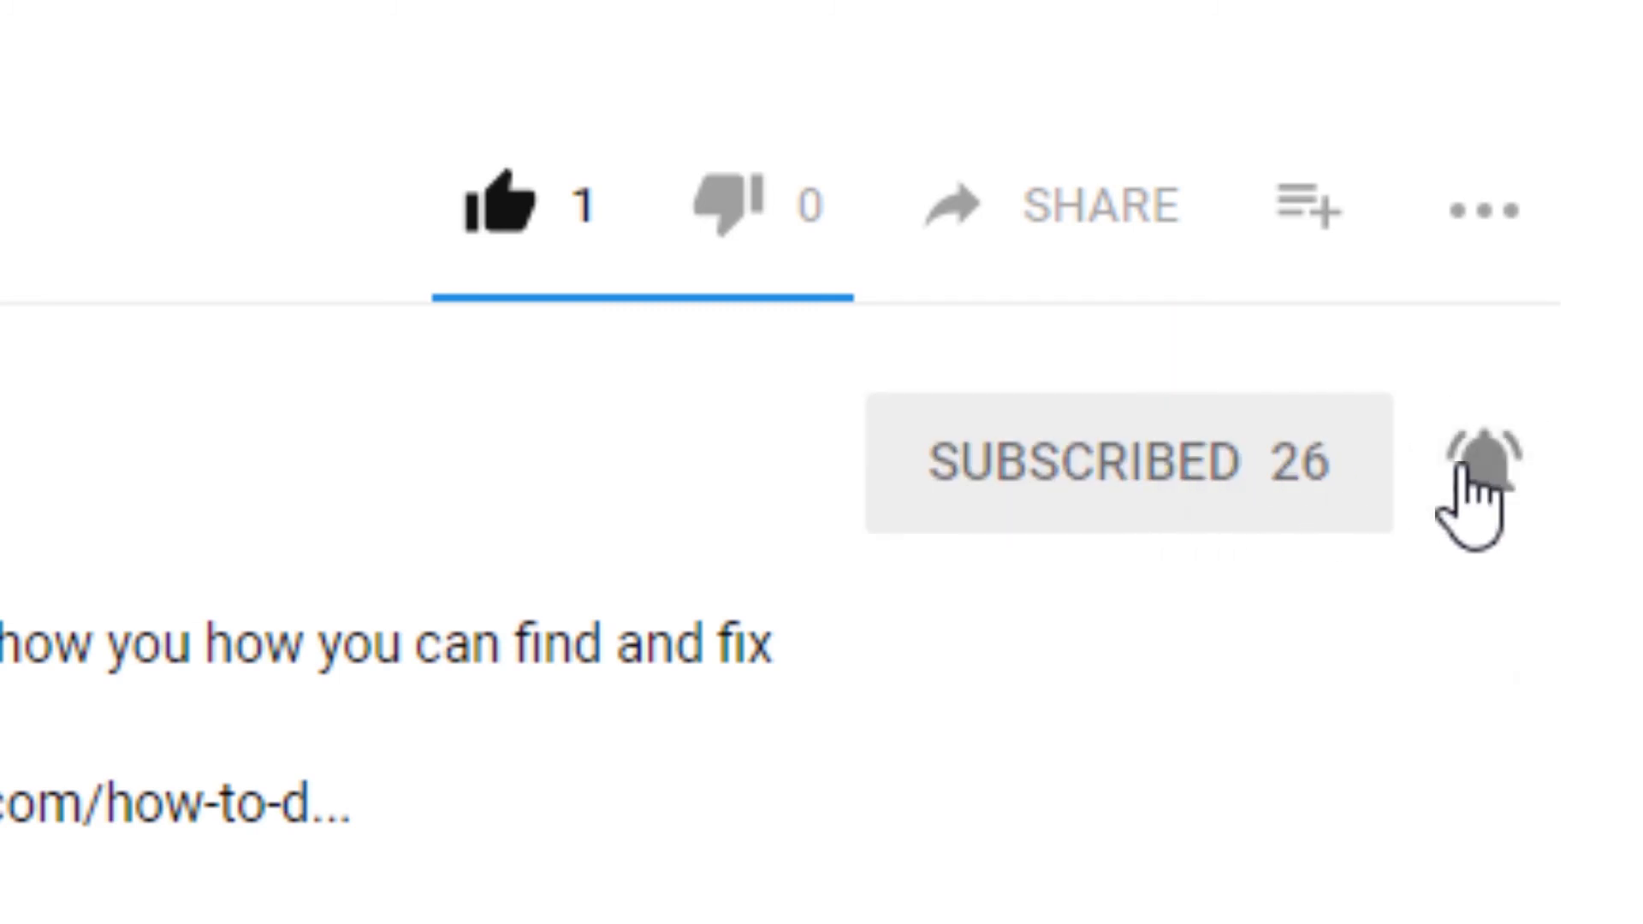
pyautogui.scroll(-3)
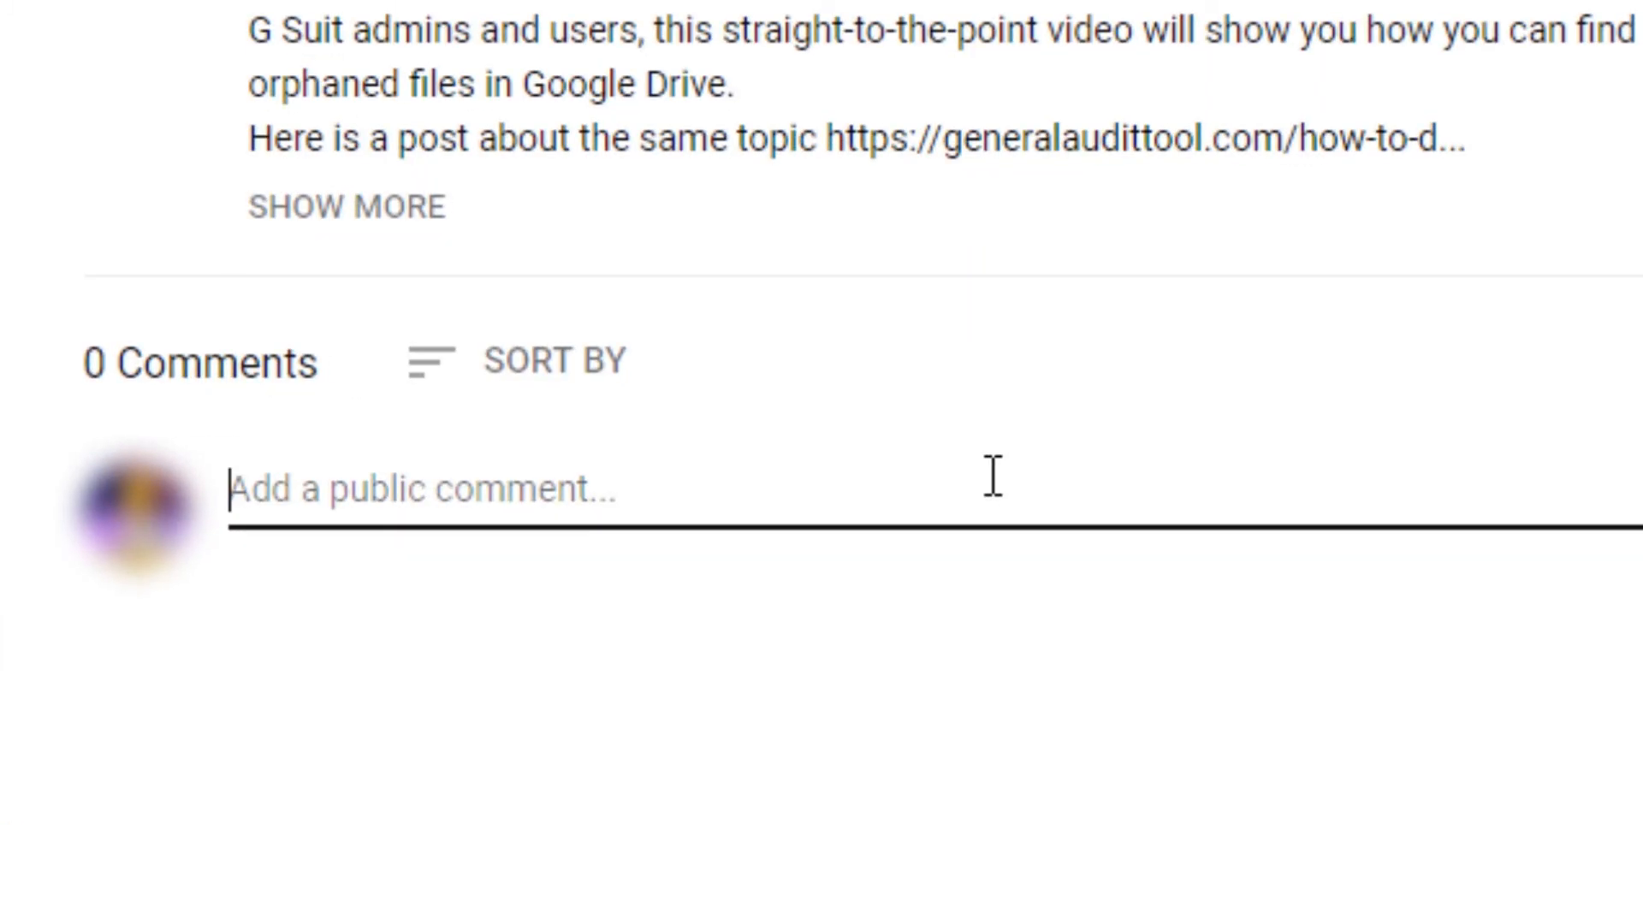